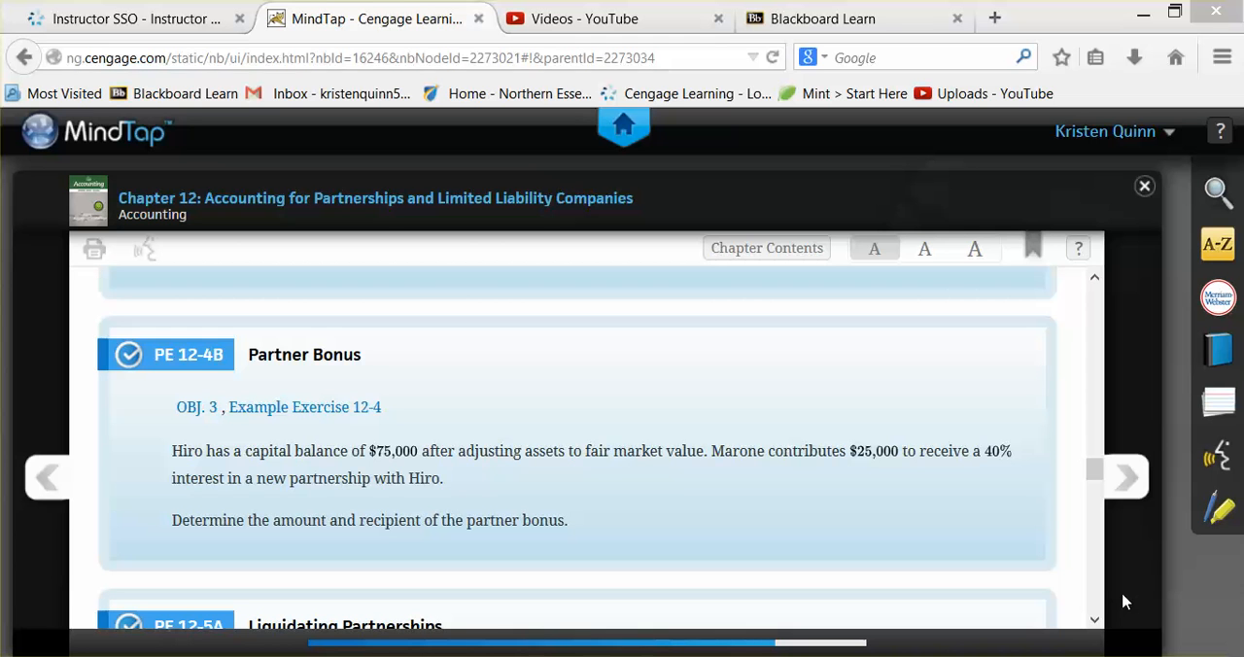
{"action": "mouse_move", "coordinate": [718, 450]}
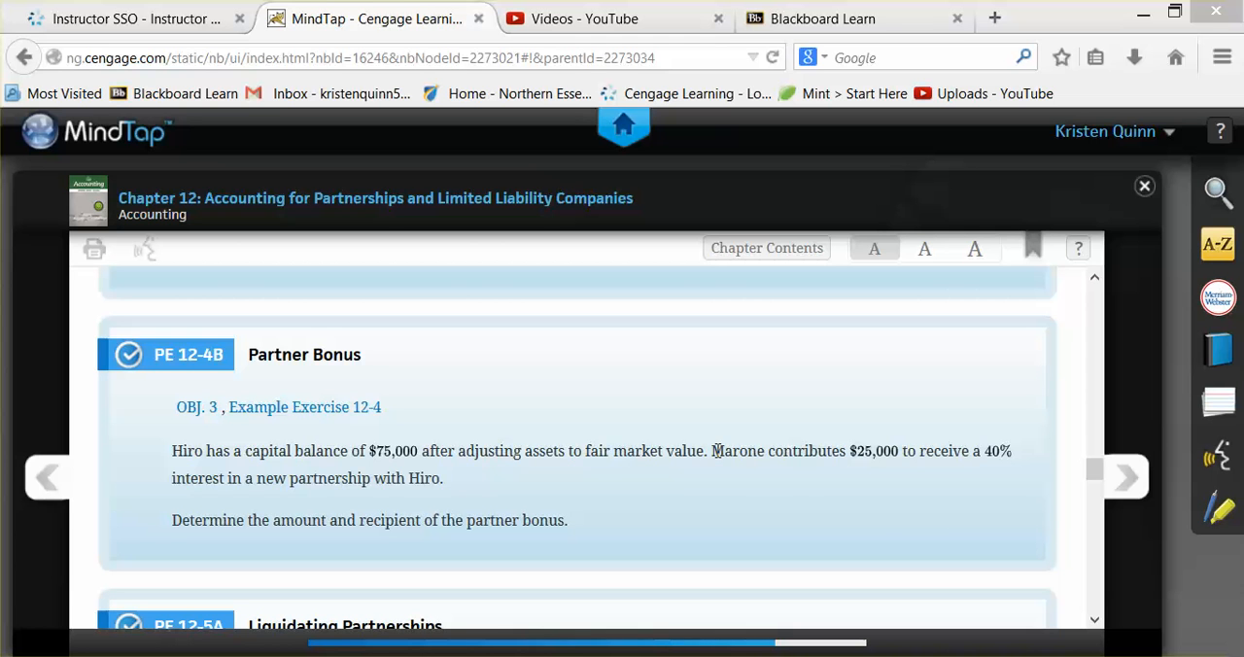
Step: Highlight pink the sentence about Marone contributing $25,000 for a 40% interest
{"action": "left_click_drag", "start_coordinate": [712, 450], "coordinate": [443, 477]}
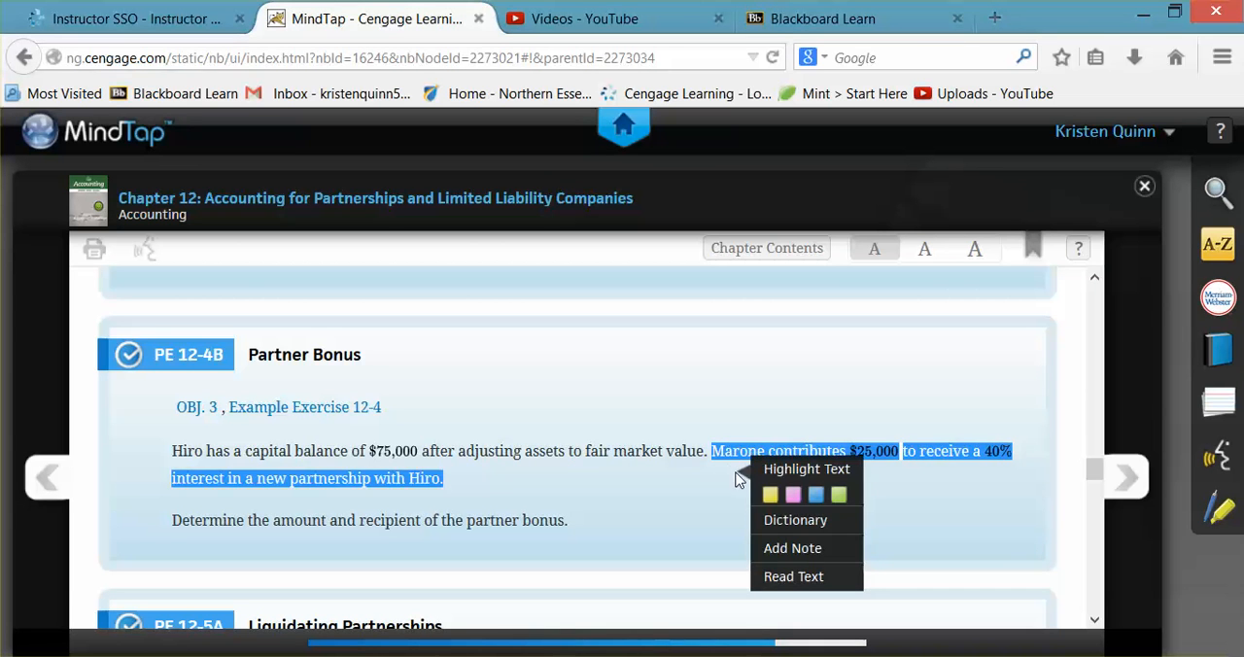
{"action": "left_click", "coordinate": [777, 520]}
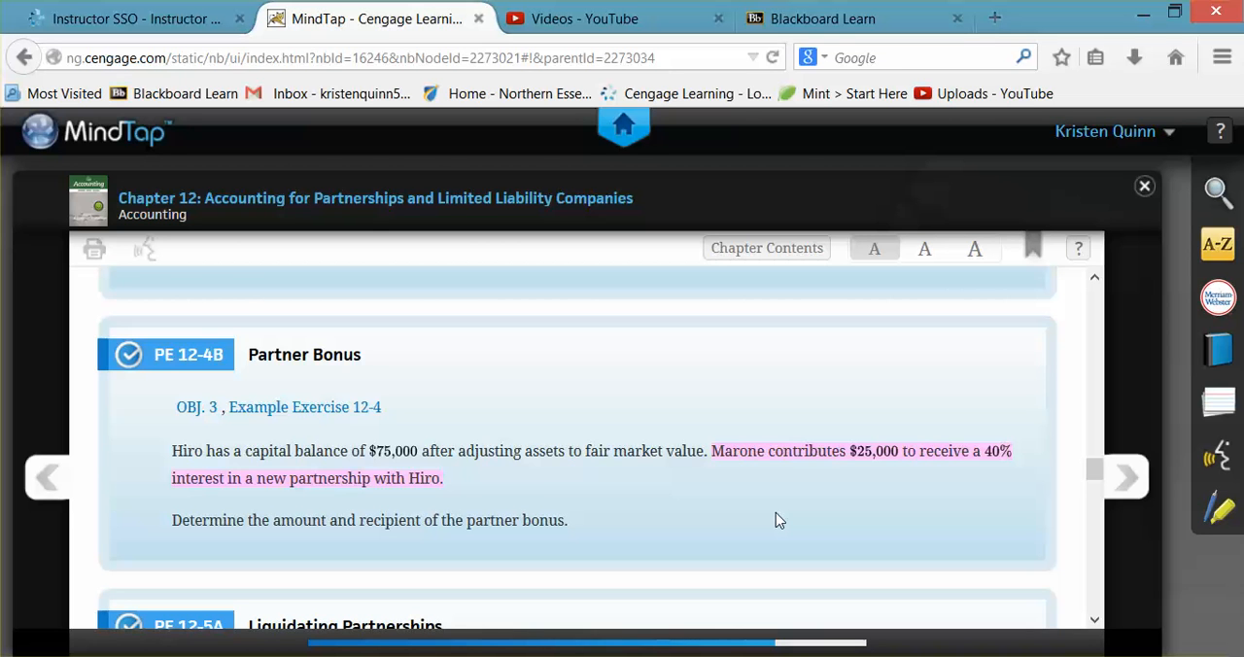
{"action": "mouse_move", "coordinate": [587, 638]}
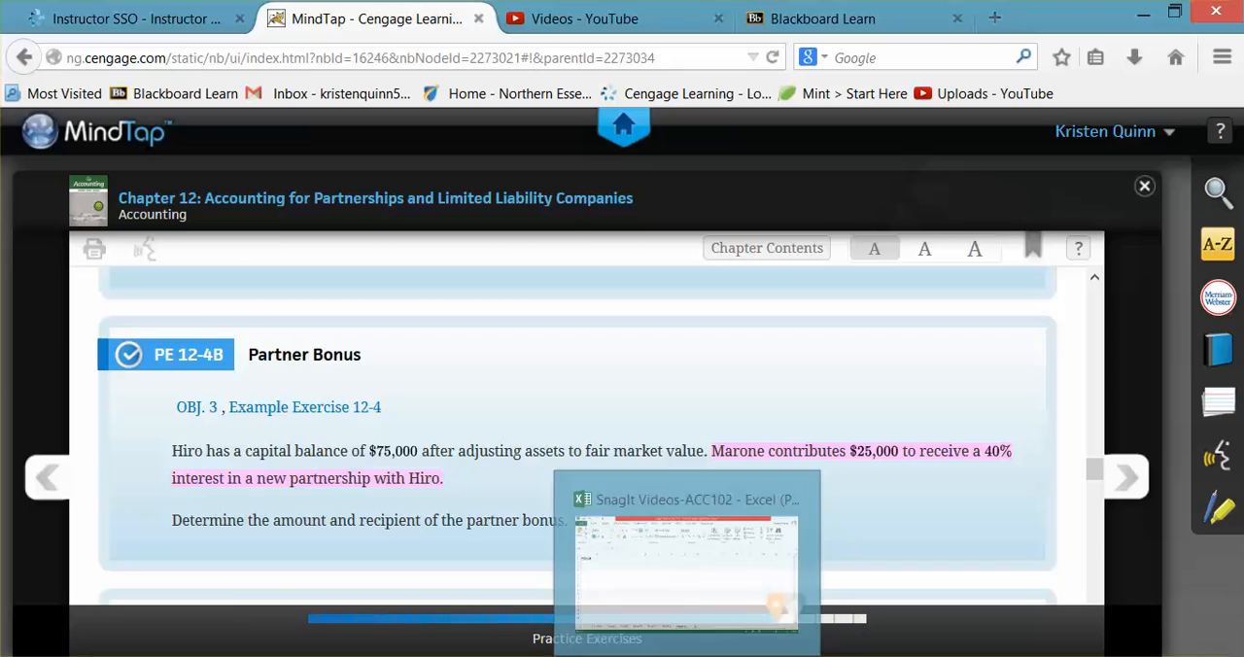
Step: Enter 'Hiro Capital' 75,000 in row 3 and 'Marone contribution' 25,000 in row 4
{"action": "left_click", "coordinate": [685, 559]}
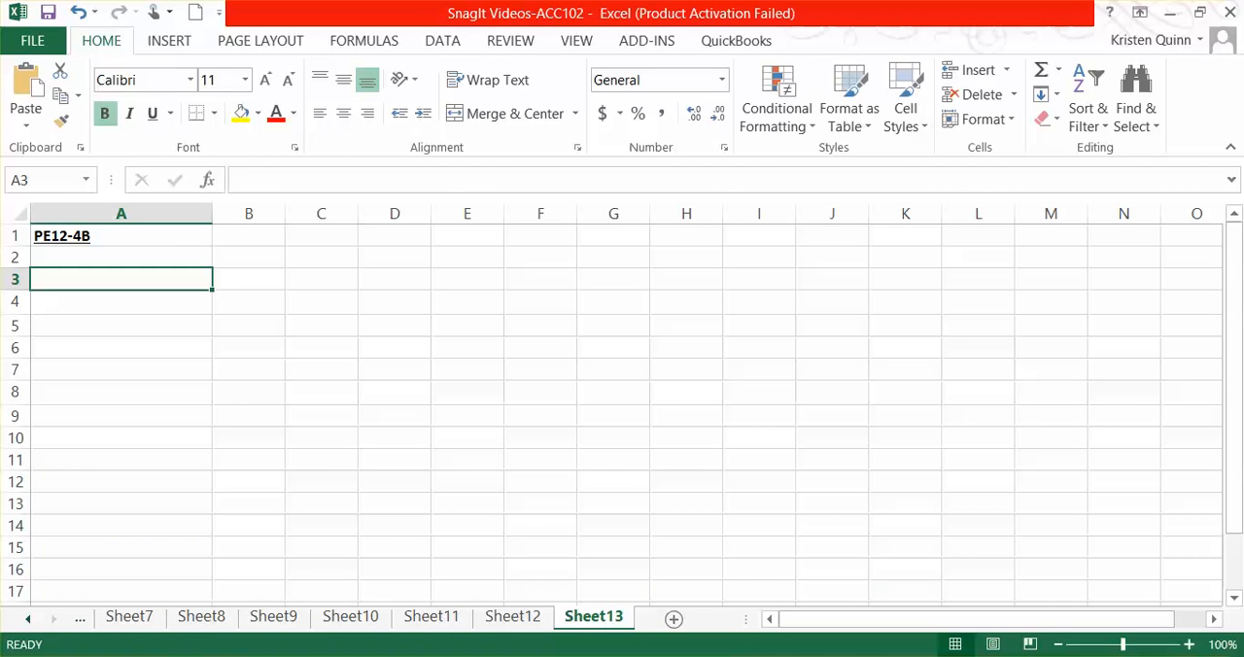
{"action": "type", "text": "Hiro"}
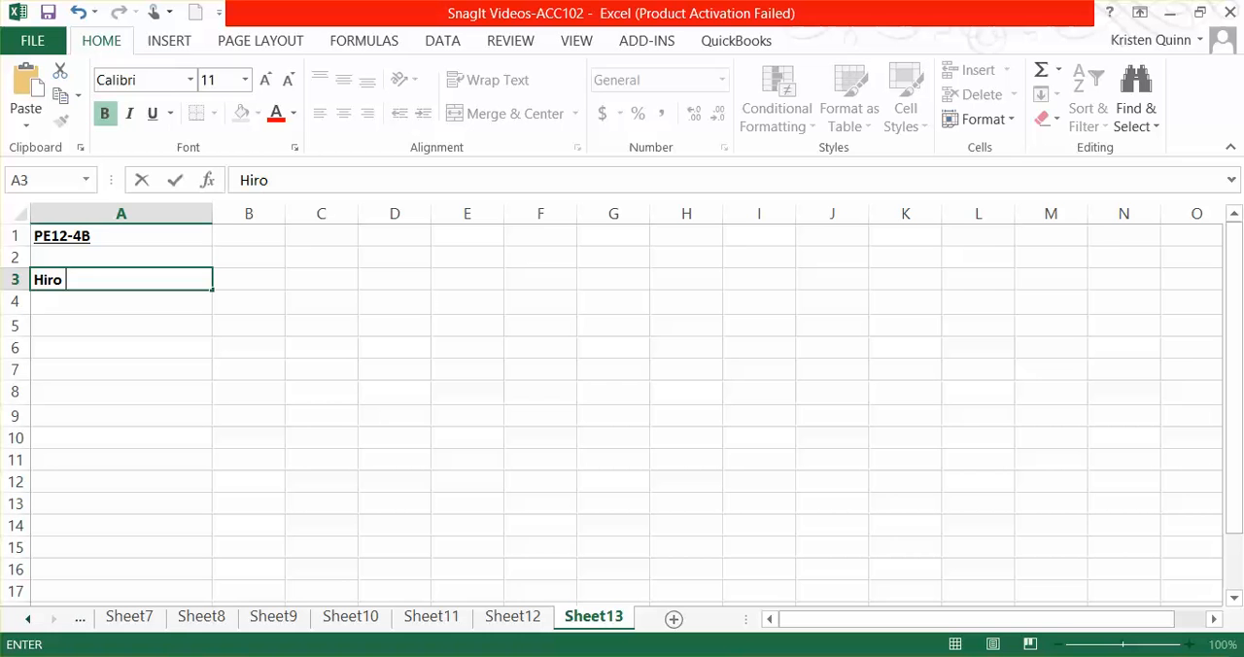
{"action": "type", "text": "Capital"}
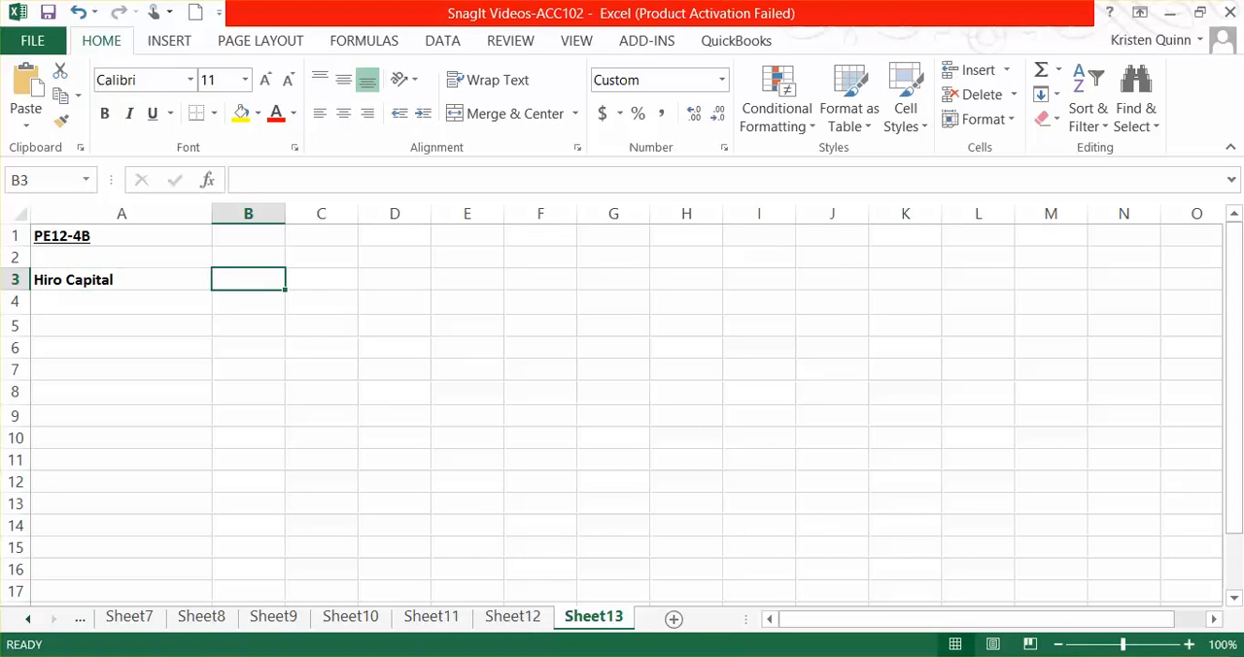
{"action": "type", "text": "75,000"}
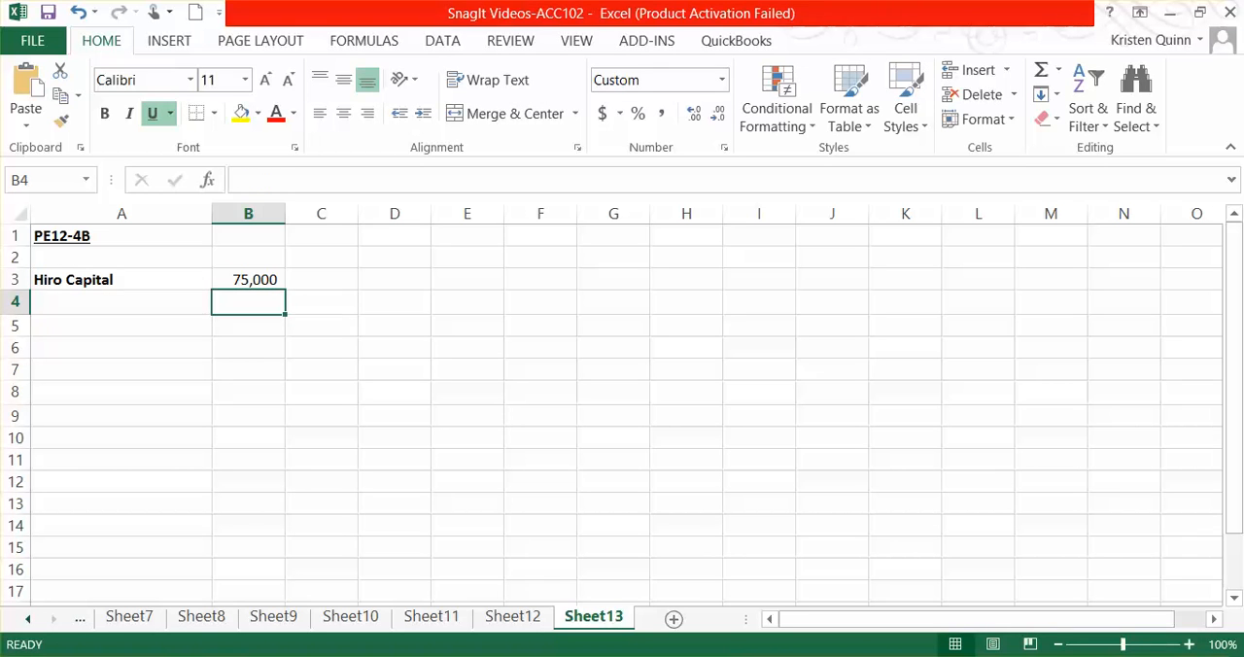
{"action": "left_click", "coordinate": [122, 301]}
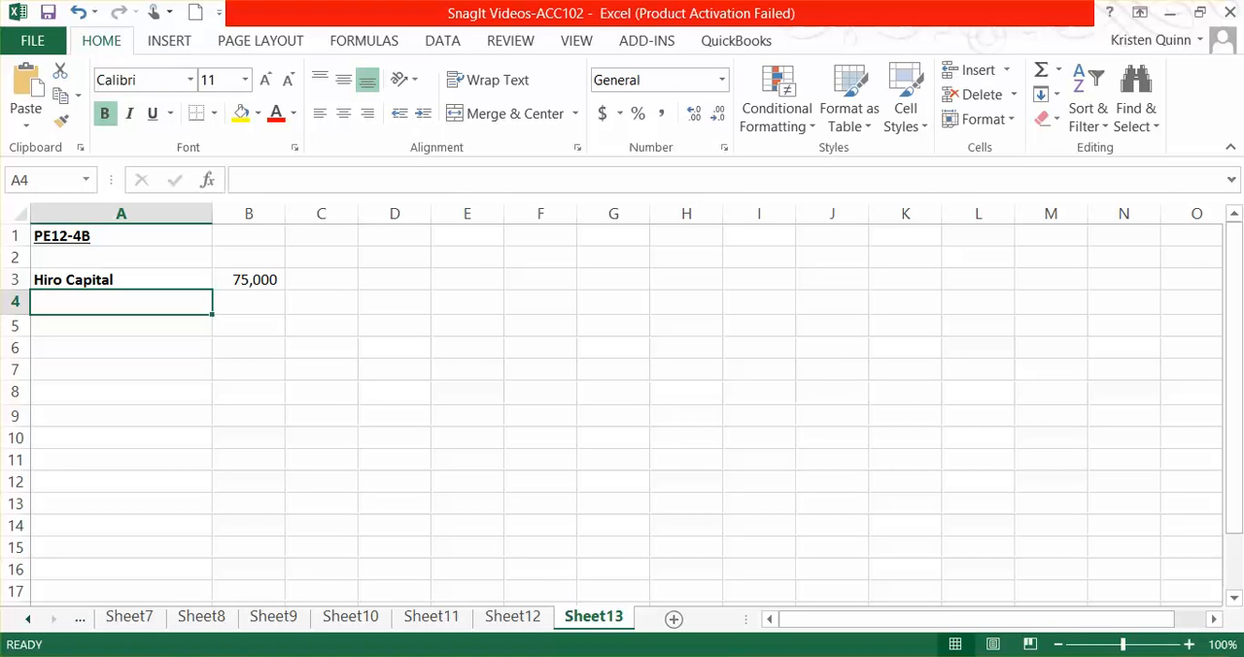
{"action": "type", "text": "Marone"}
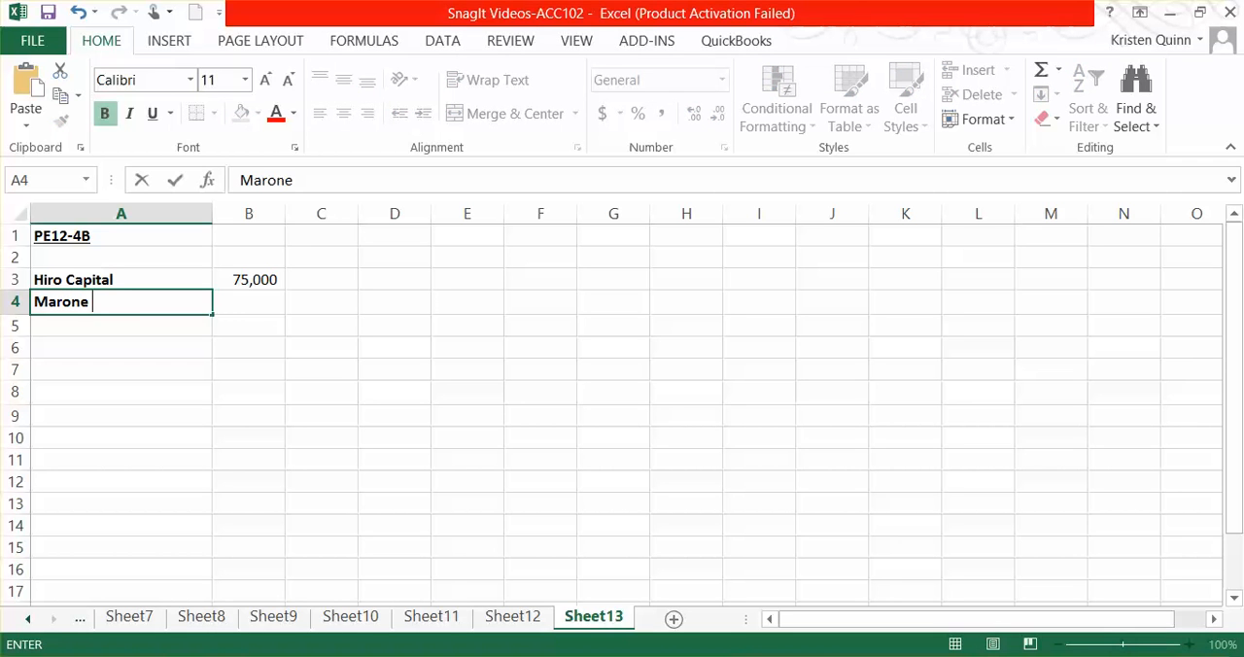
{"action": "type", "text": "contribution"}
{"action": "left_click", "coordinate": [248, 301]}
{"action": "type", "text": "2500"}
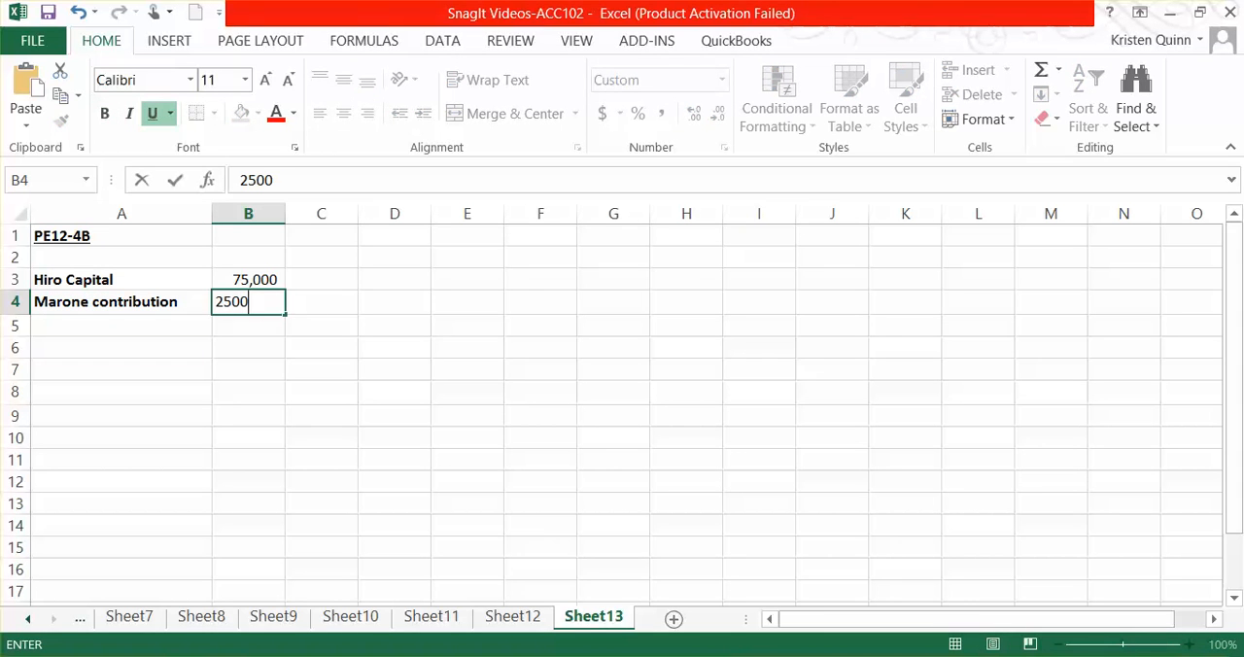
{"action": "key", "text": "Return"}
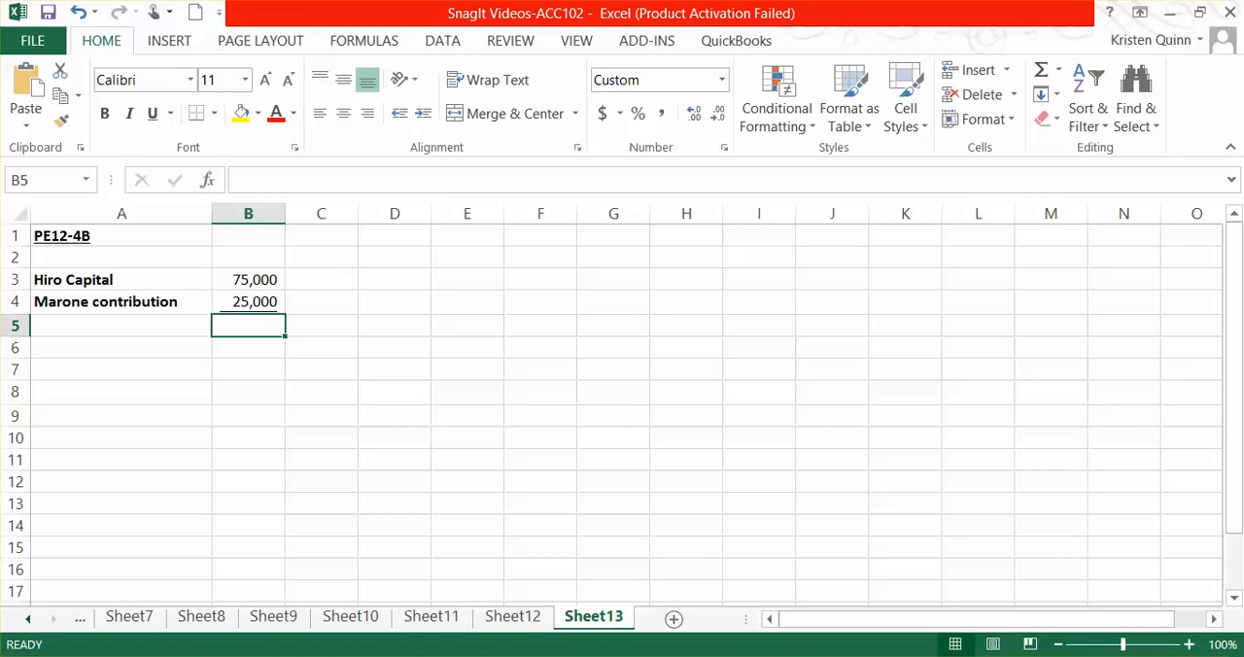
Step: Add a 'Total value' row summing to 100,000 and a 'Marone interest' row of 40%
{"action": "type", "text": "Total value"}
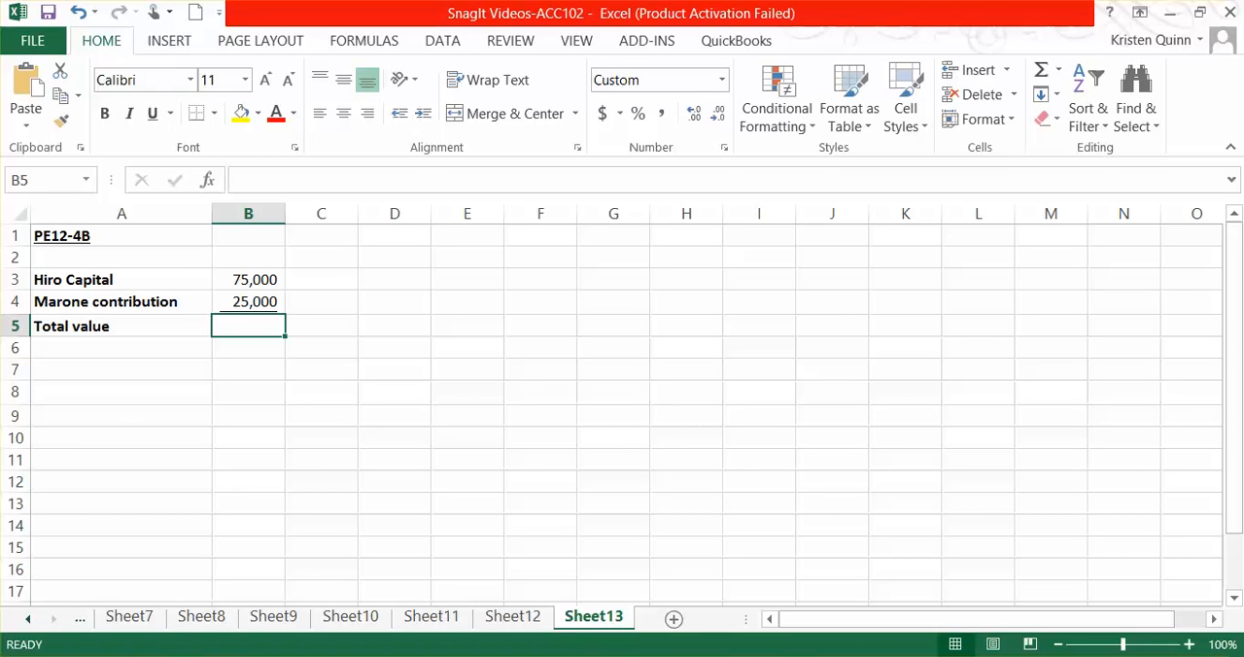
{"action": "type", "text": "=B4"}
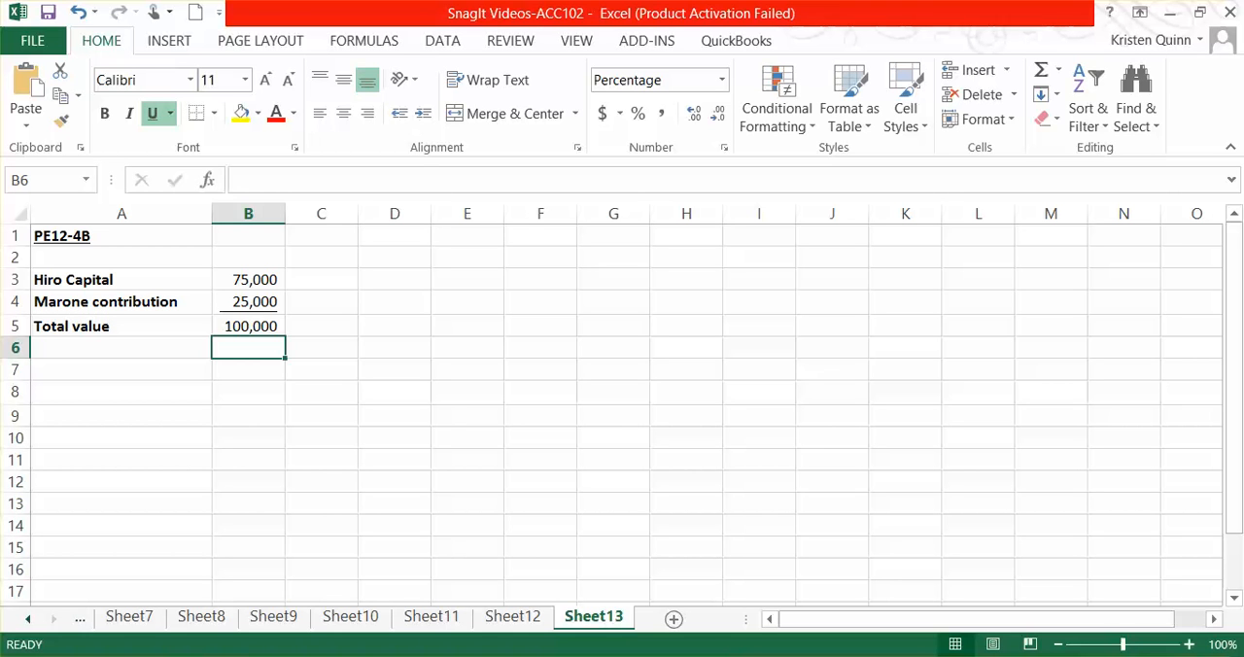
{"action": "left_click", "coordinate": [121, 347]}
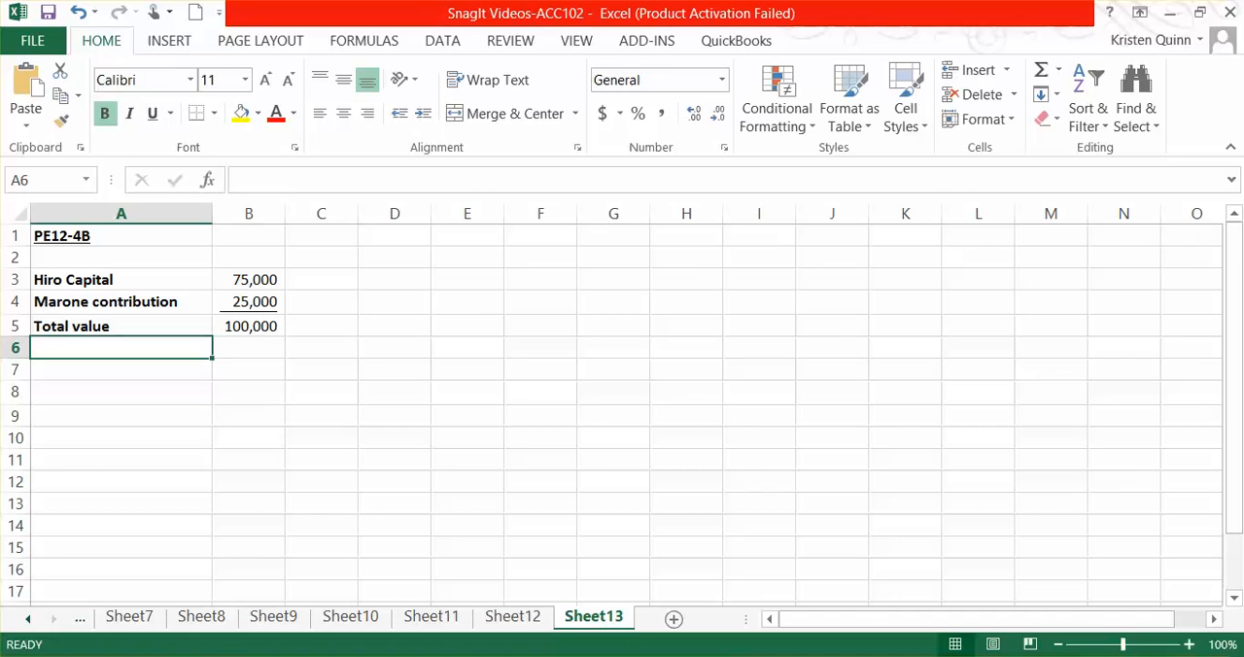
{"action": "type", "text": "Marone contribution"}
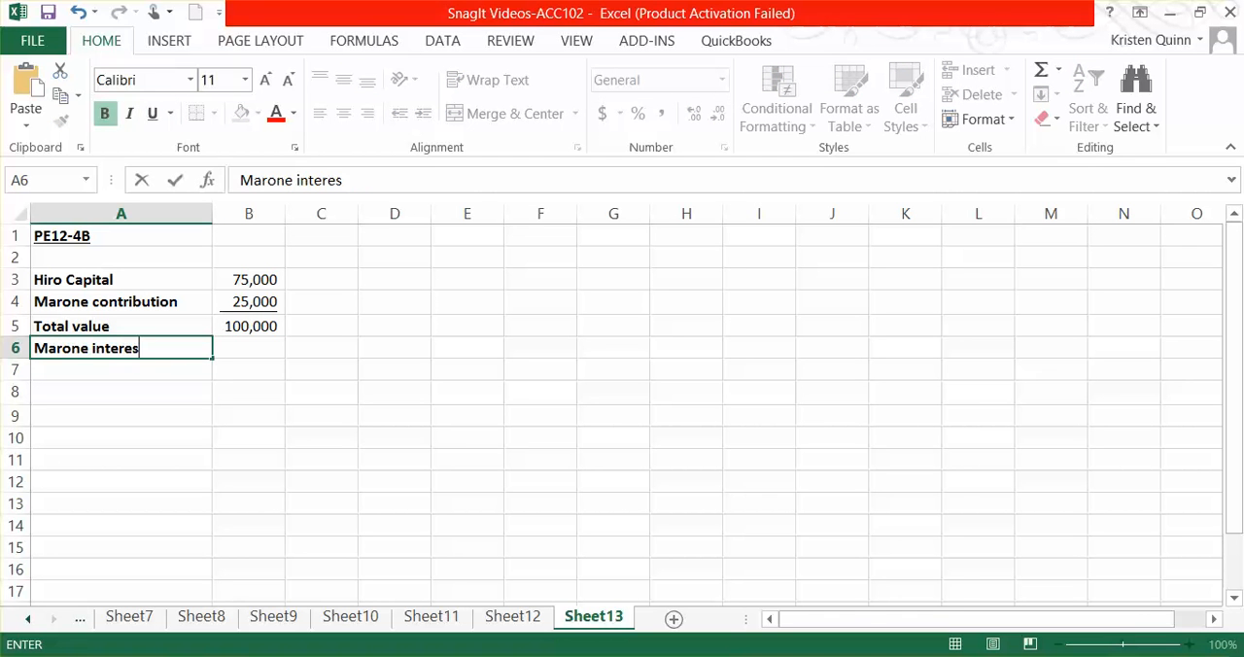
{"action": "key", "text": "Return"}
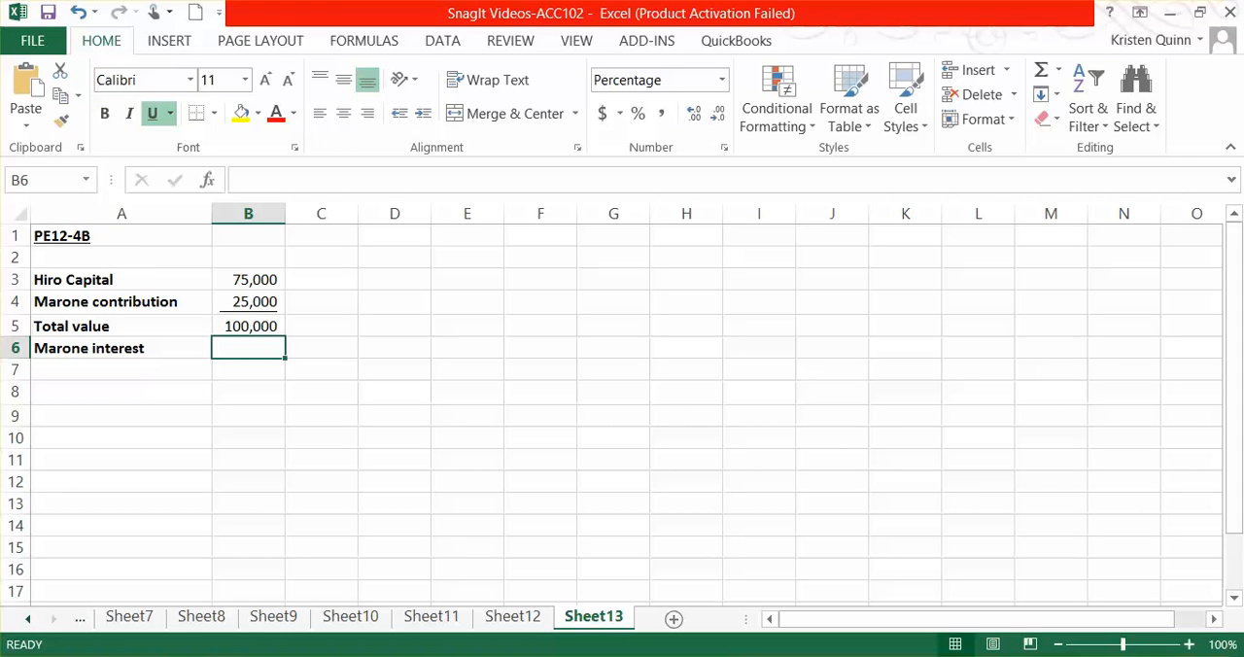
{"action": "type", "text": "40%"}
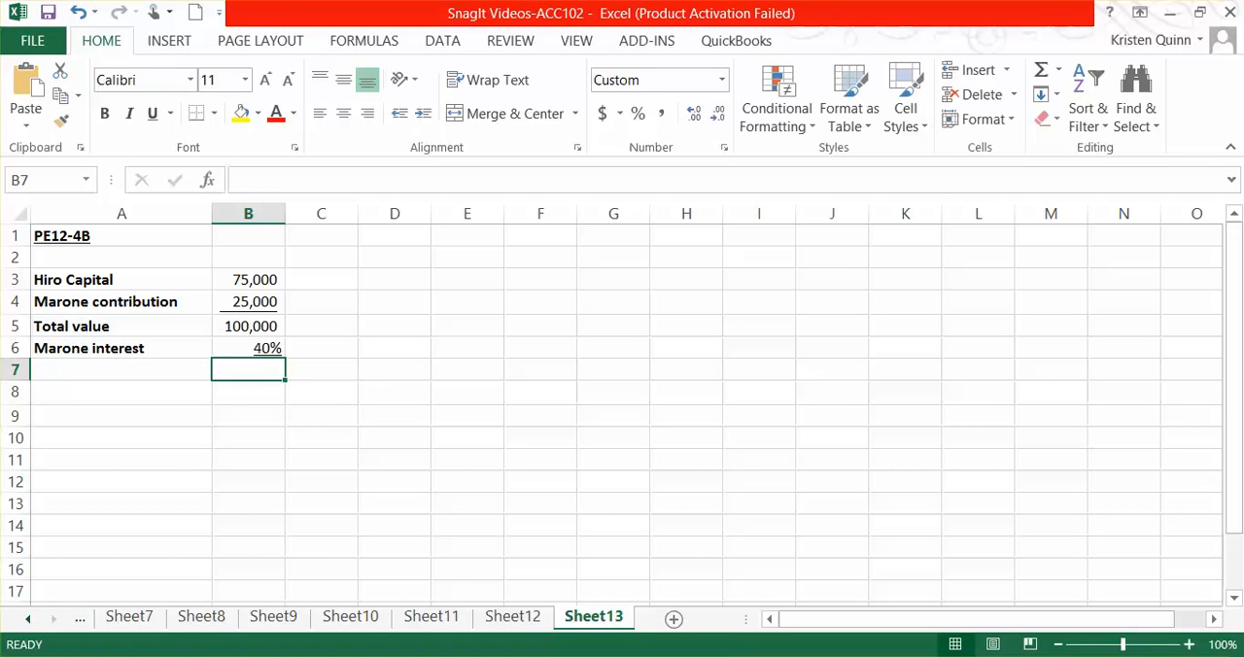
{"action": "left_click", "coordinate": [121, 368]}
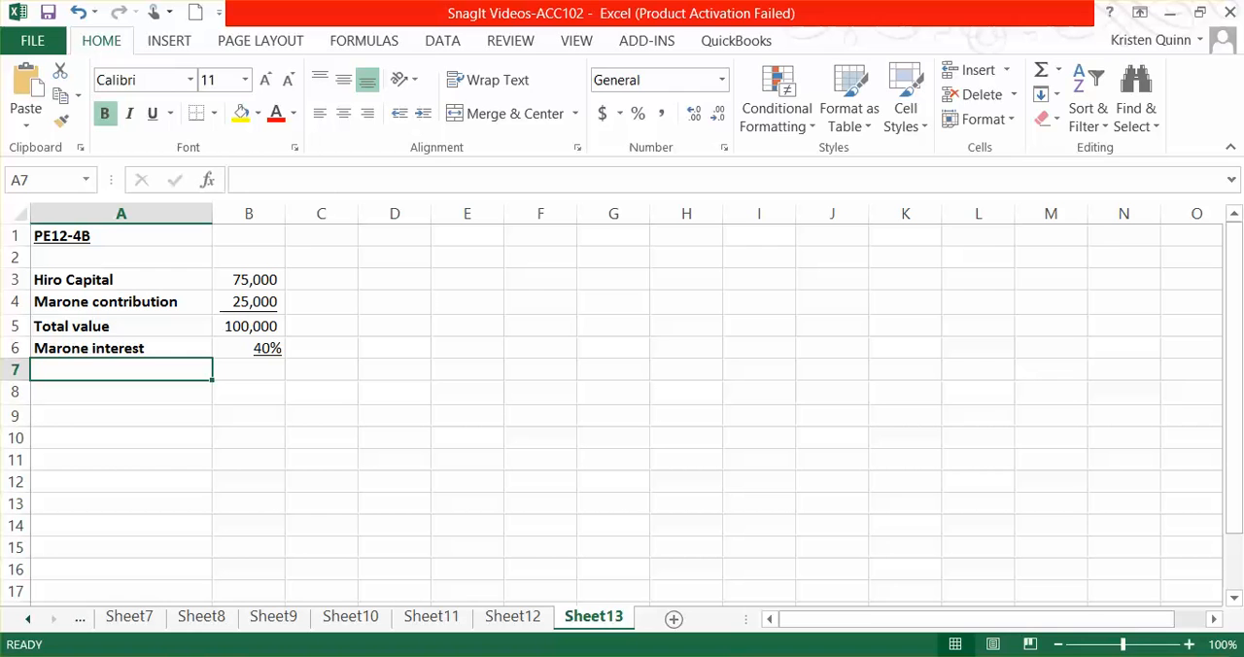
Step: Label row 7 'Marone capital' and enter =B5*B6 in B7, giving 40,000
{"action": "type", "text": "Marone"}
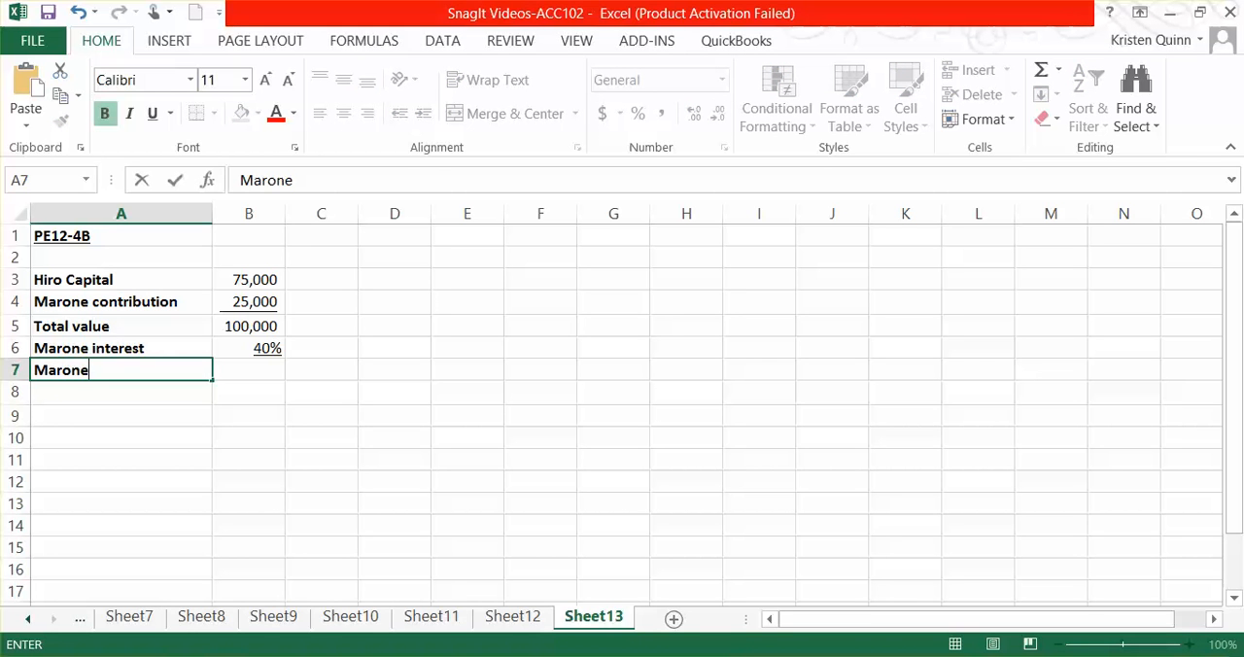
{"action": "type", "text": "cap"}
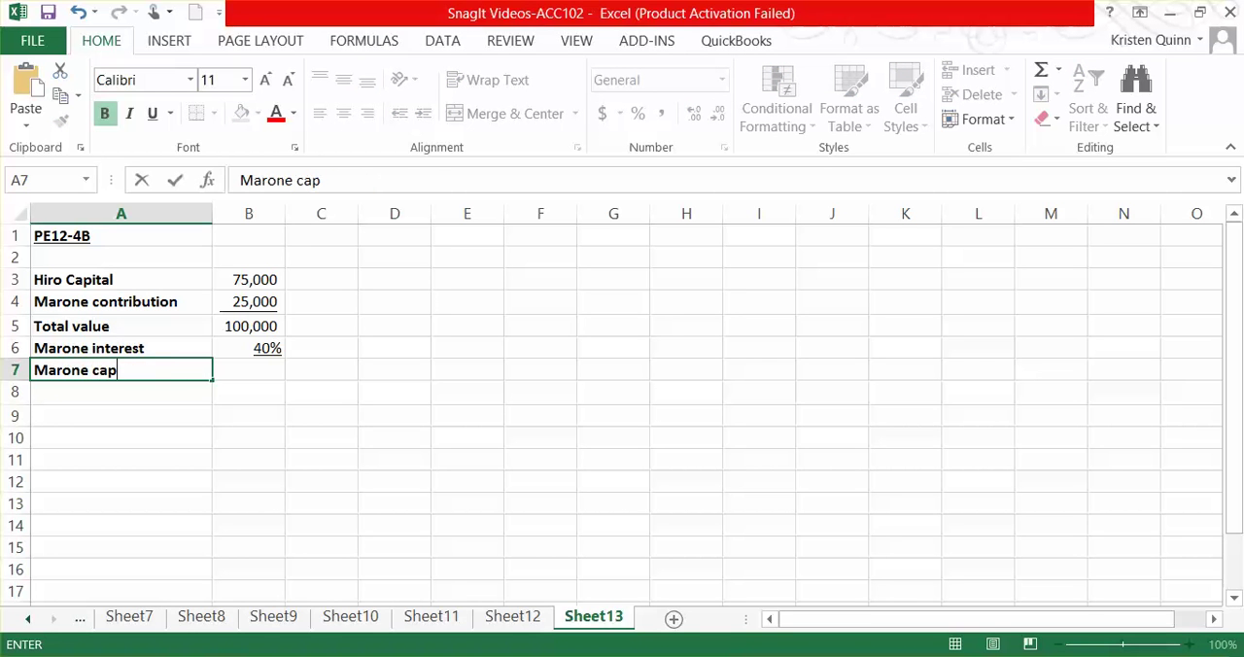
{"action": "type", "text": "ital"}
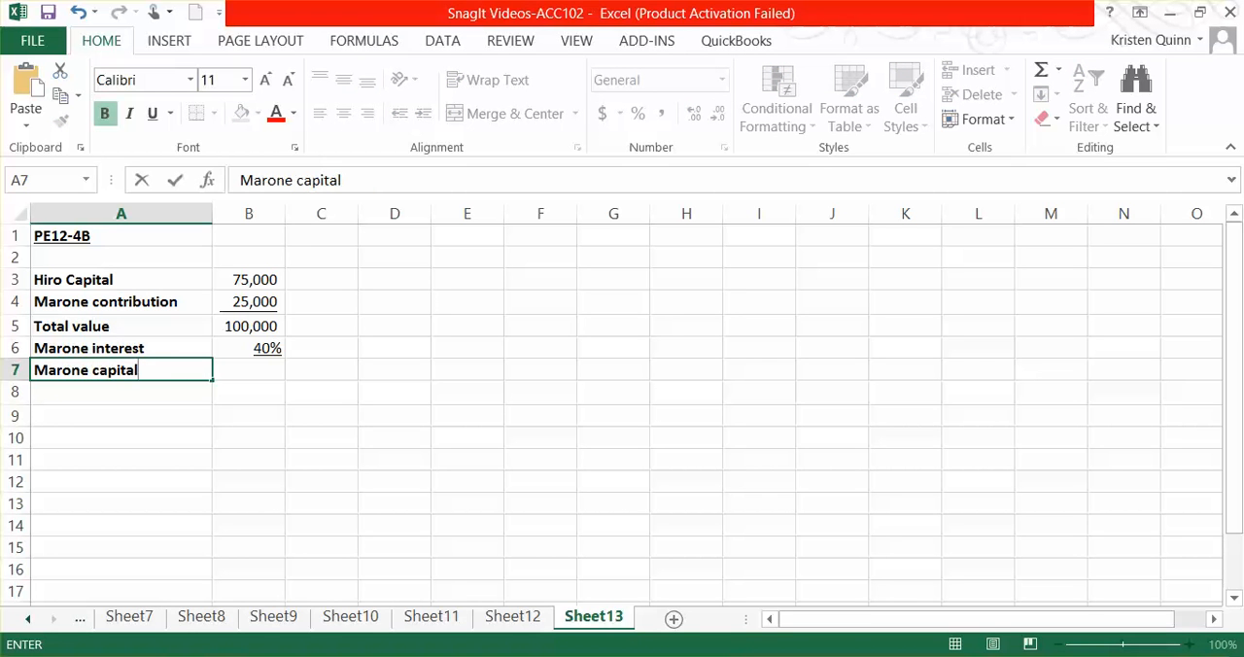
{"action": "key", "text": "enter"}
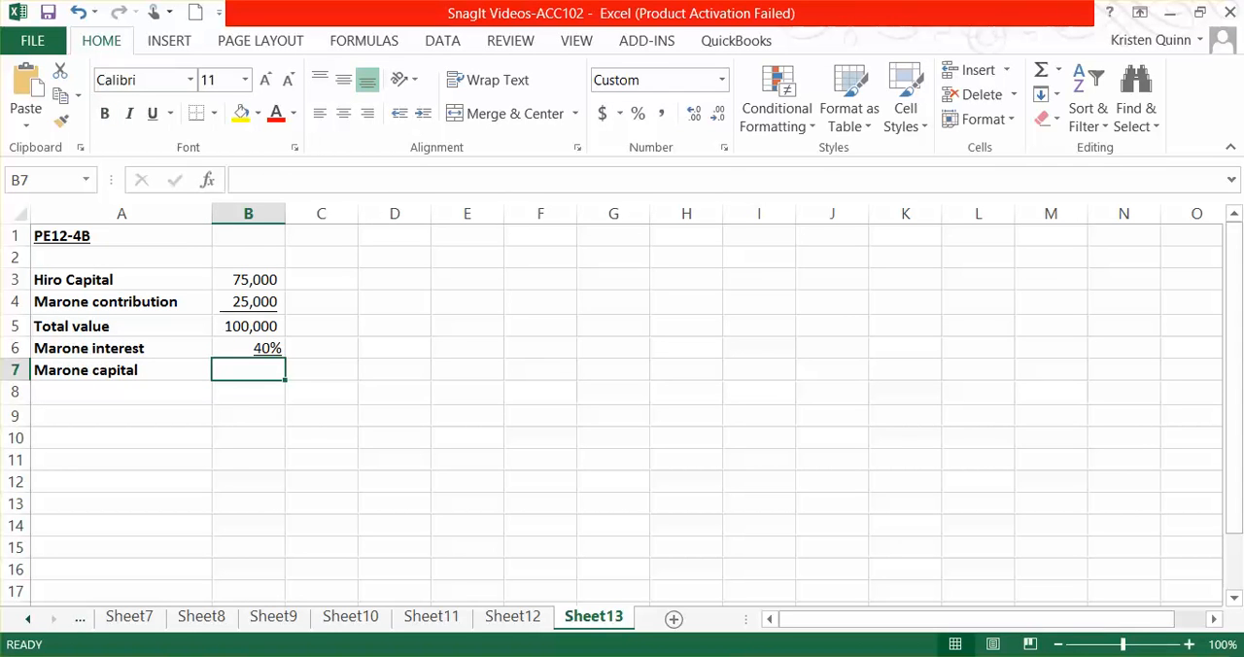
{"action": "type", "text": "="}
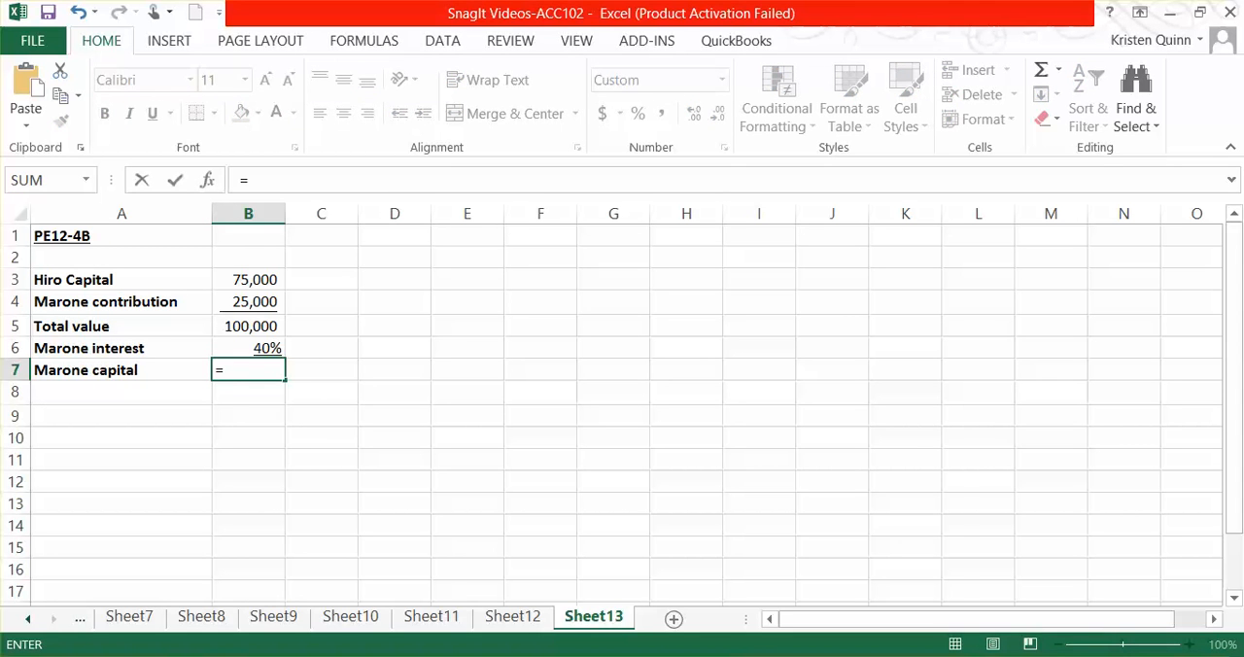
{"action": "left_click", "coordinate": [248, 326]}
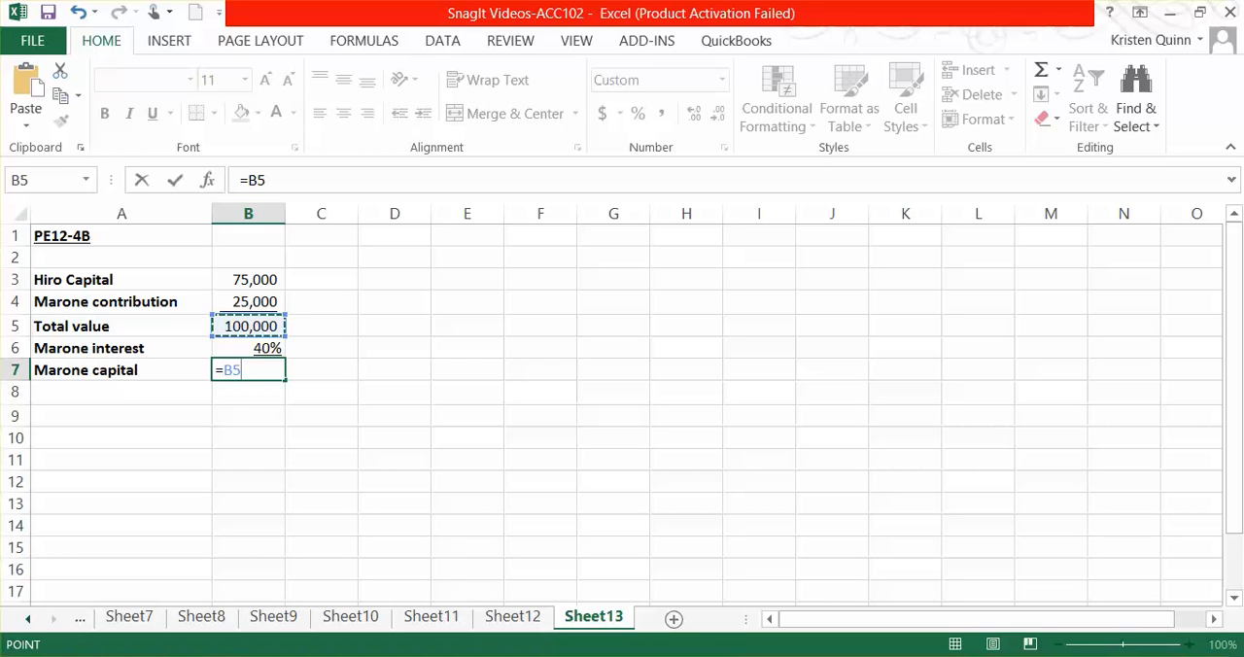
{"action": "type", "text": "*"}
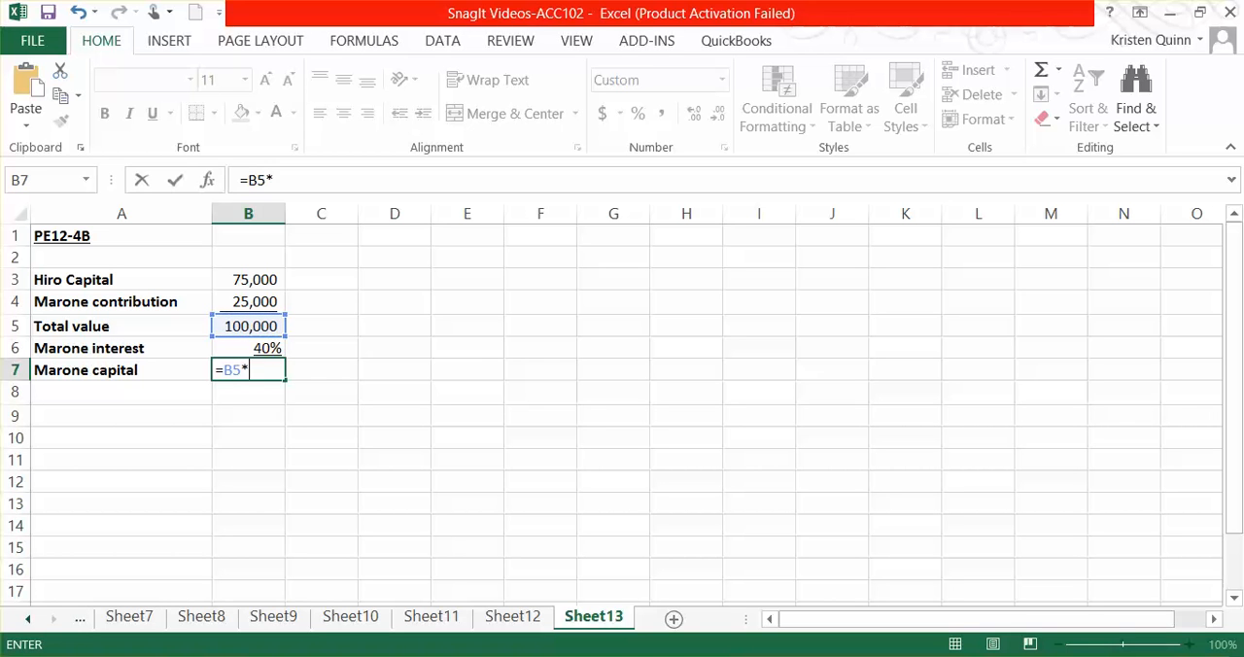
{"action": "left_click", "coordinate": [248, 348]}
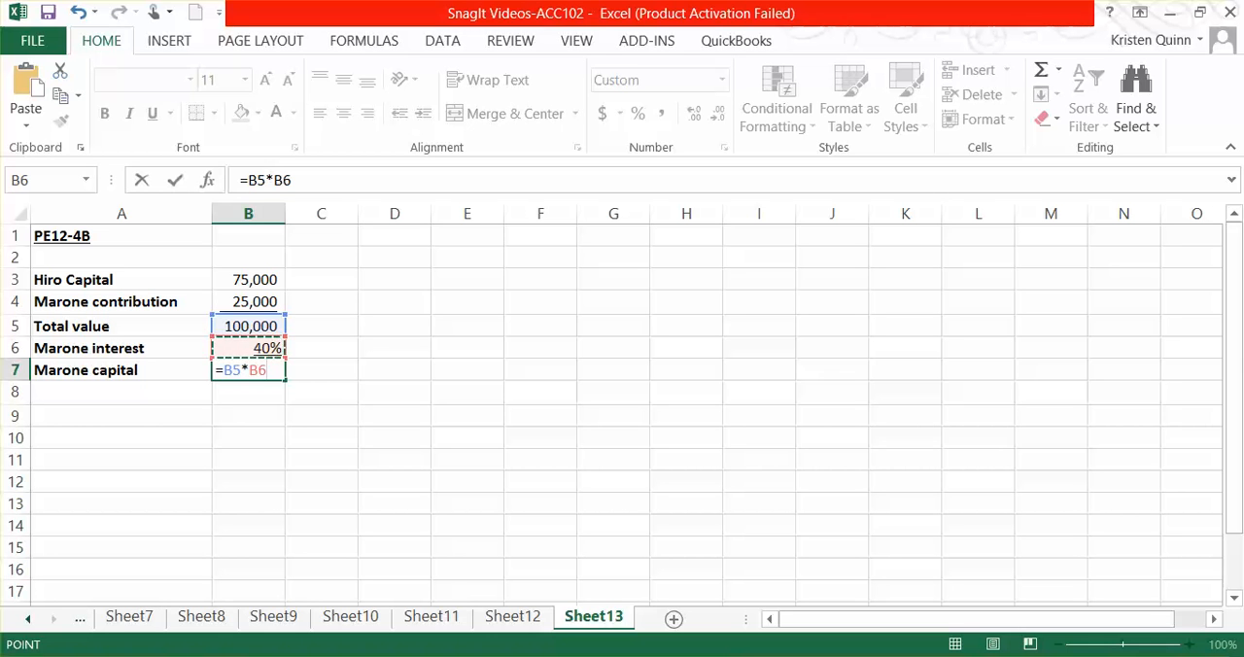
{"action": "key", "text": "Return"}
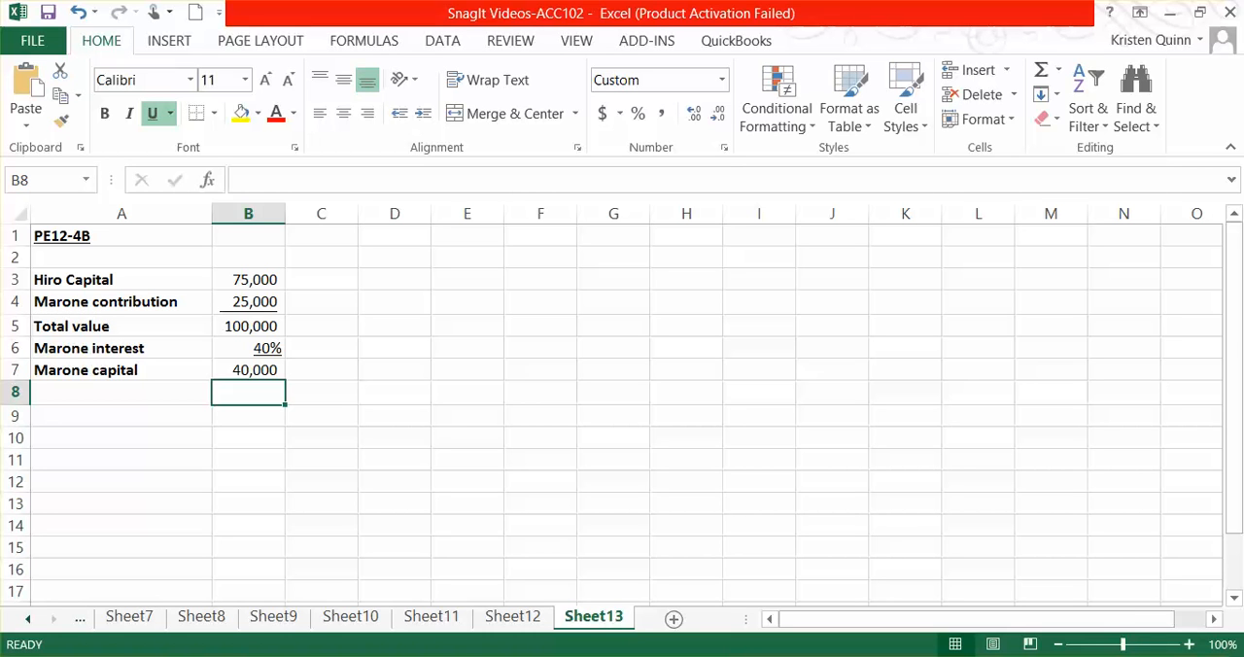
{"action": "left_click", "coordinate": [122, 390]}
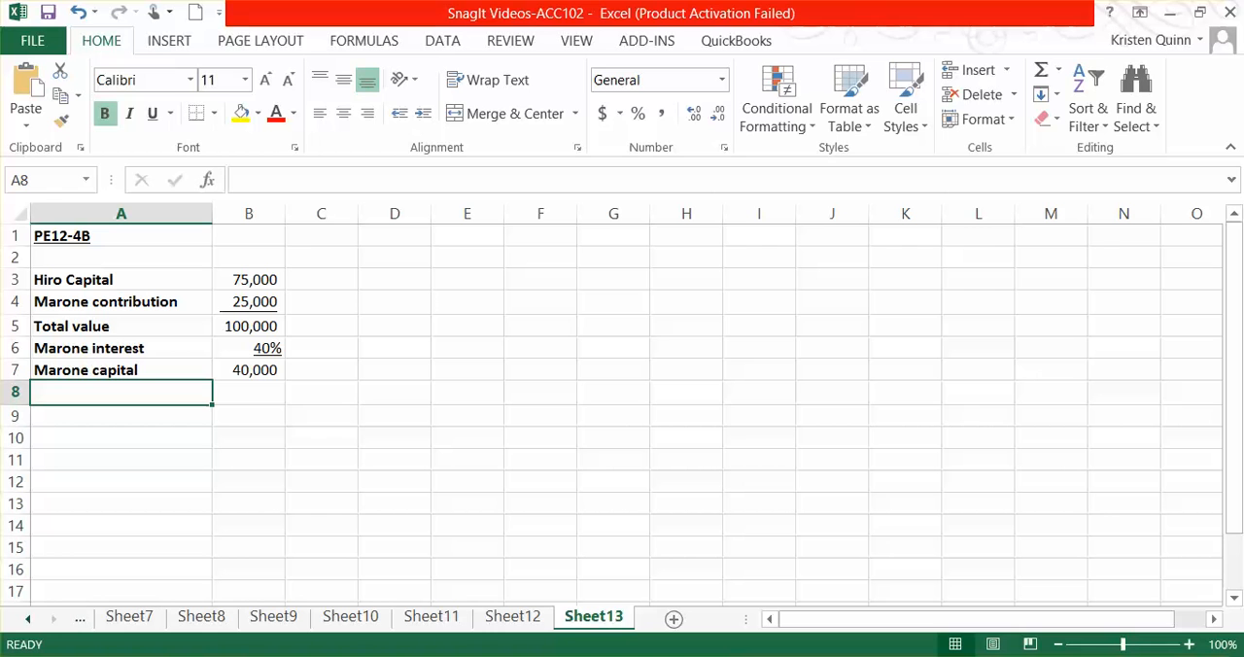
Step: Add a 'Marone contribution' row of 25,000 in row 8
{"action": "type", "text": "M"}
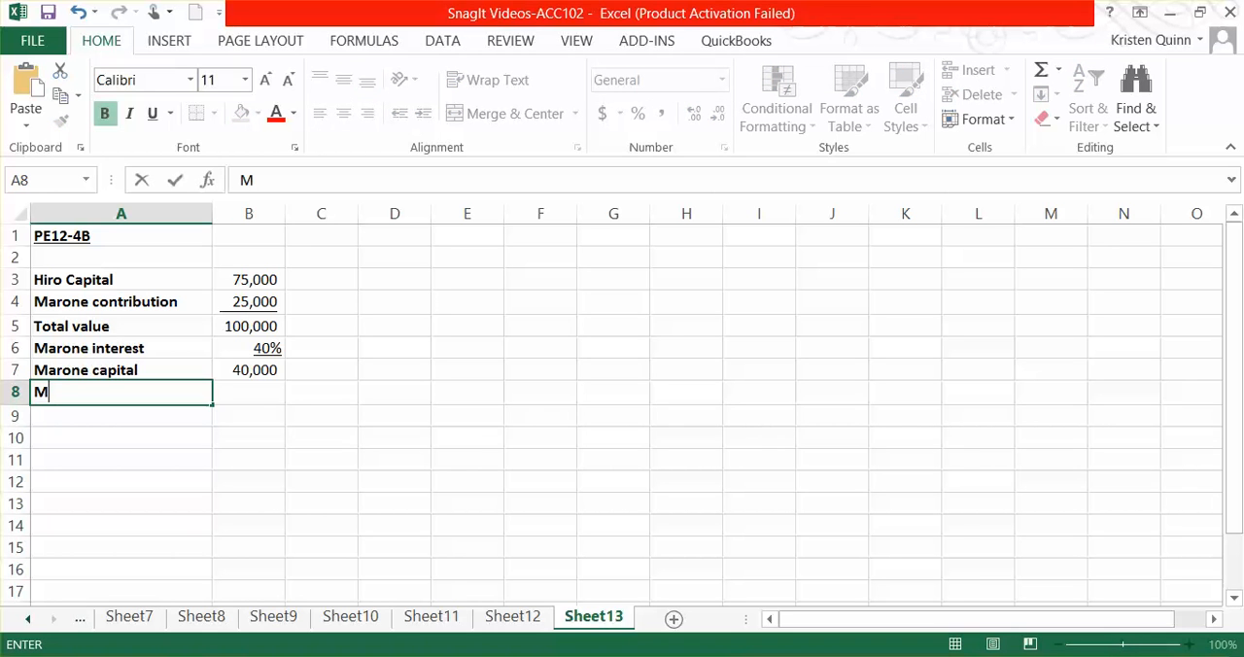
{"action": "type", "text": "arone"}
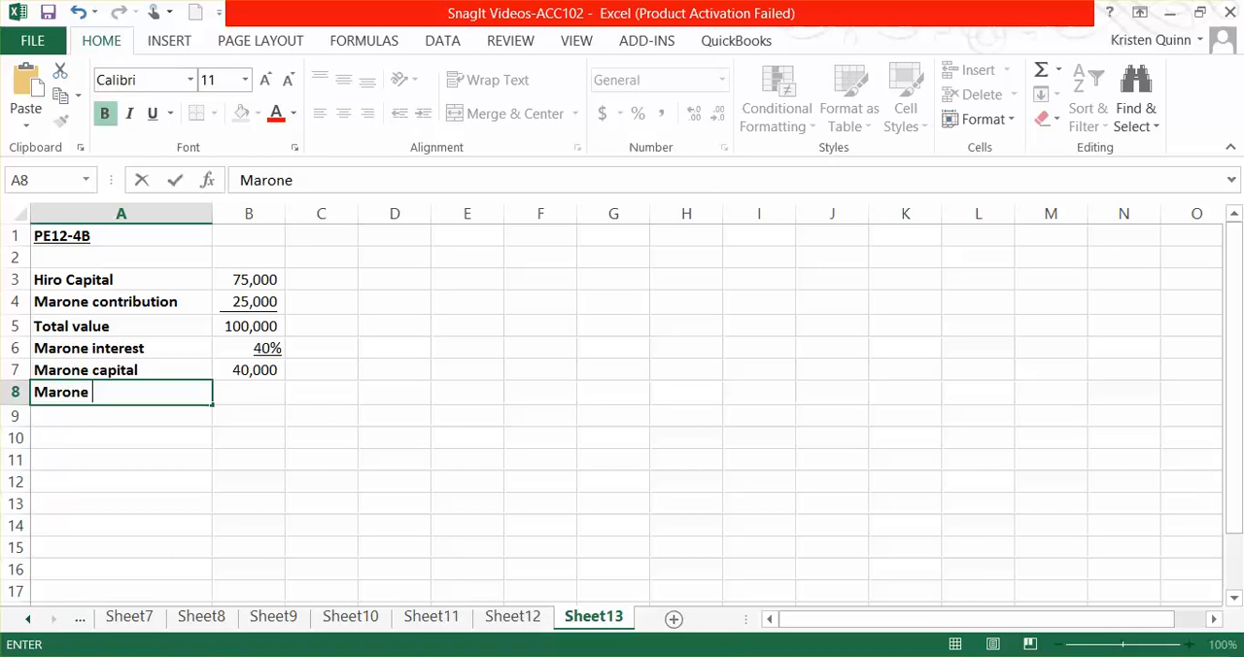
{"action": "type", "text": "contribution"}
{"action": "left_click", "coordinate": [248, 392]}
{"action": "type", "text": "25"}
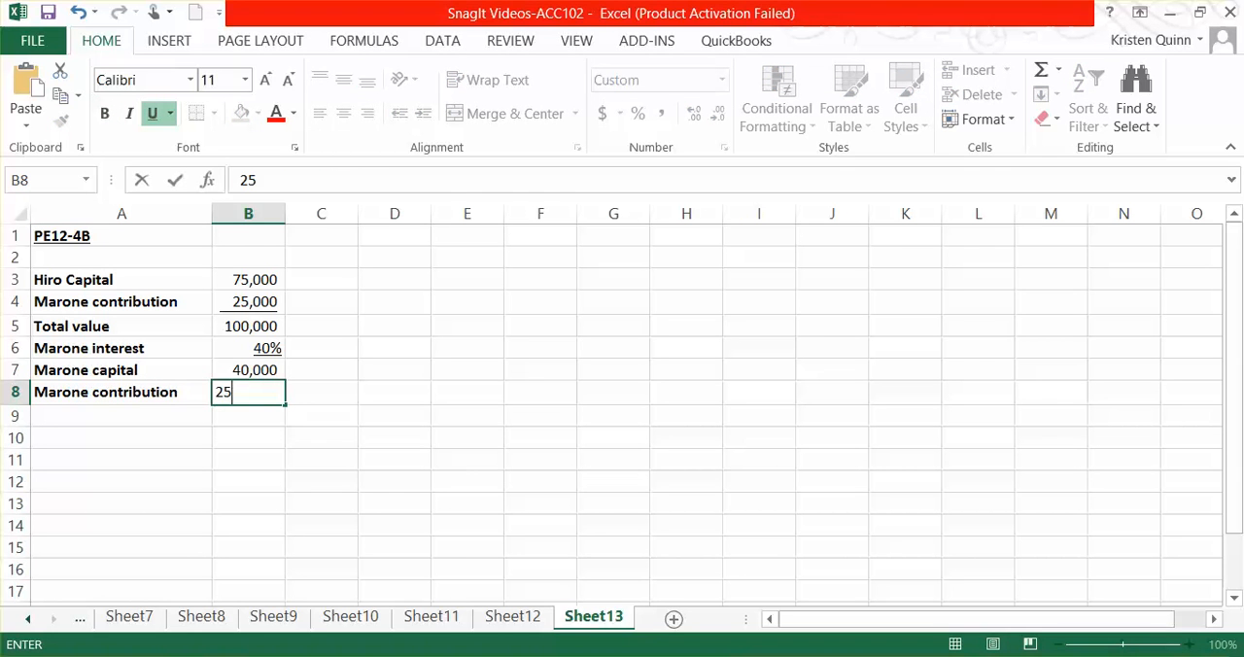
{"action": "key", "text": "Return"}
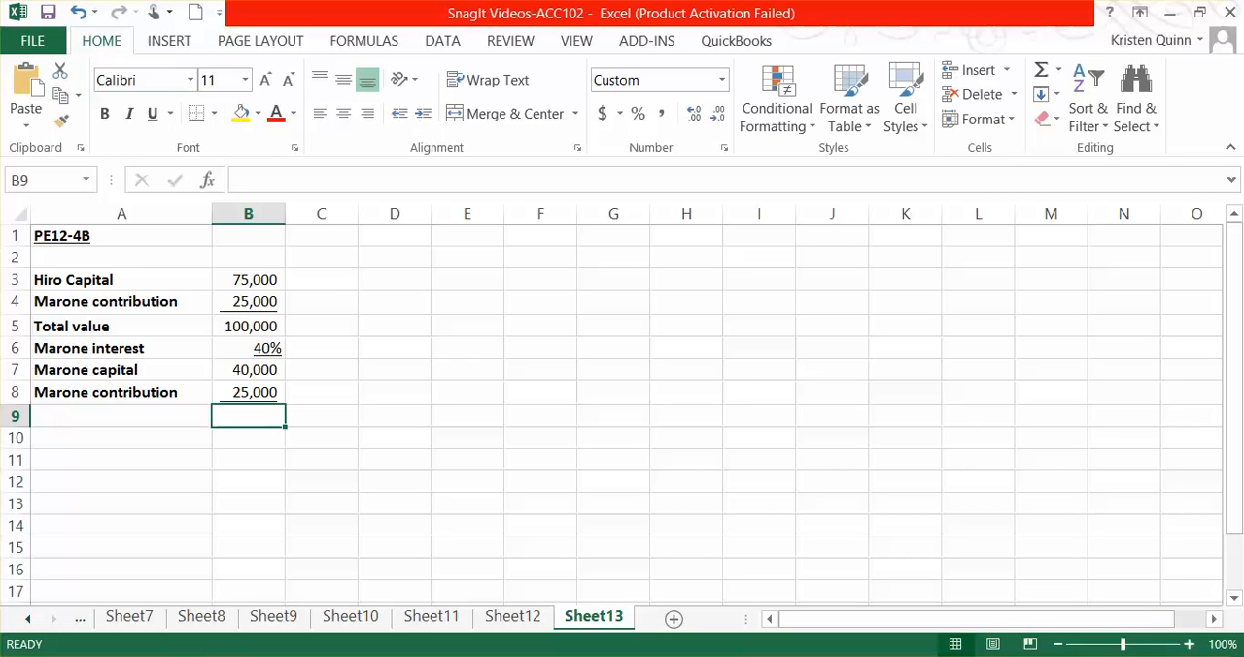
Step: Compute the bonus as =B7-B8 (15,000) and label row 9 'Marone receives bonus'
{"action": "type", "text": "=B7"}
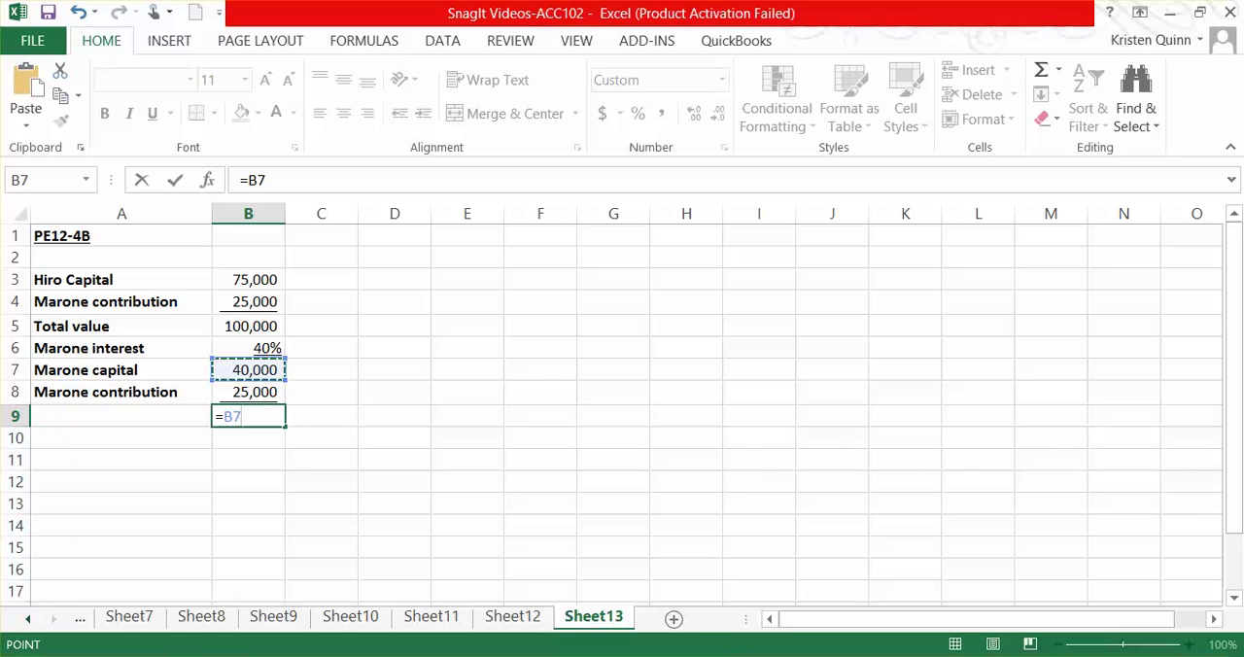
{"action": "left_click", "coordinate": [247, 392]}
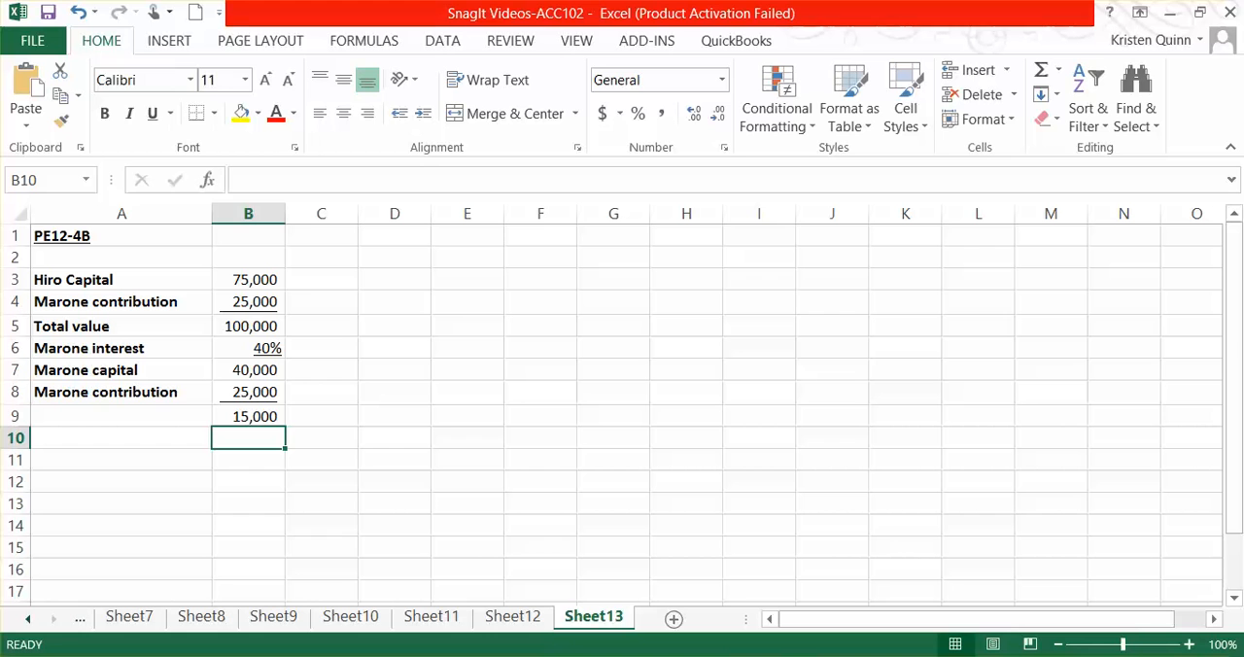
{"action": "left_click", "coordinate": [121, 416]}
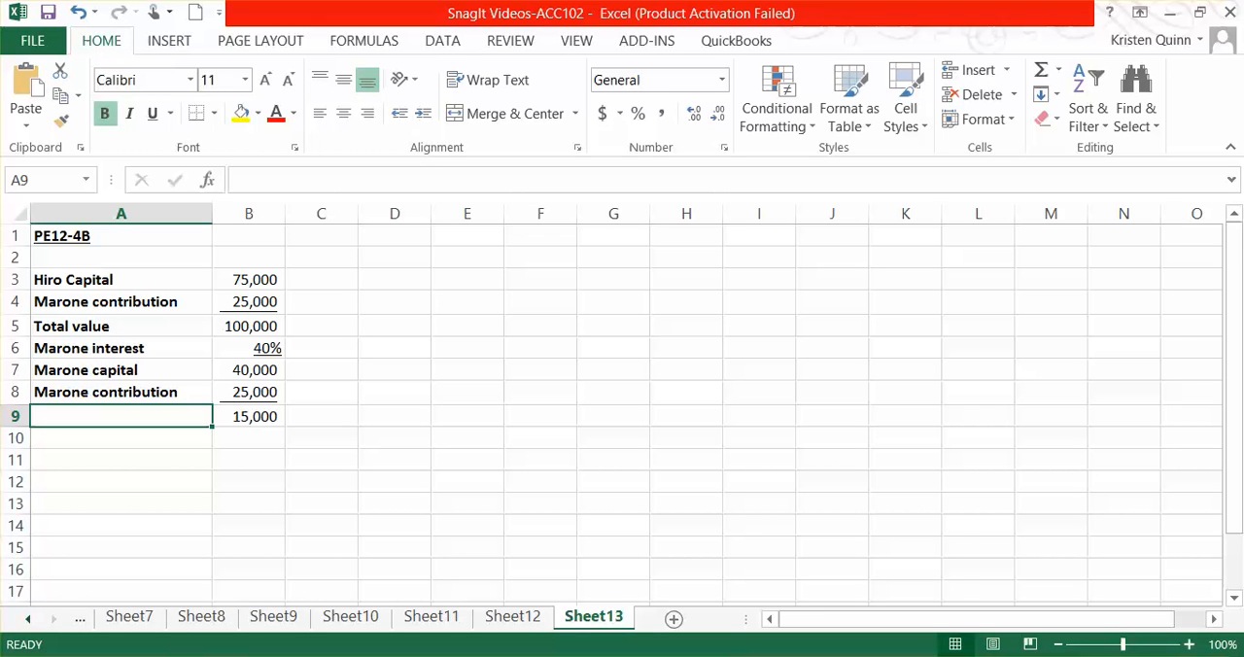
{"action": "type", "text": "Marone"}
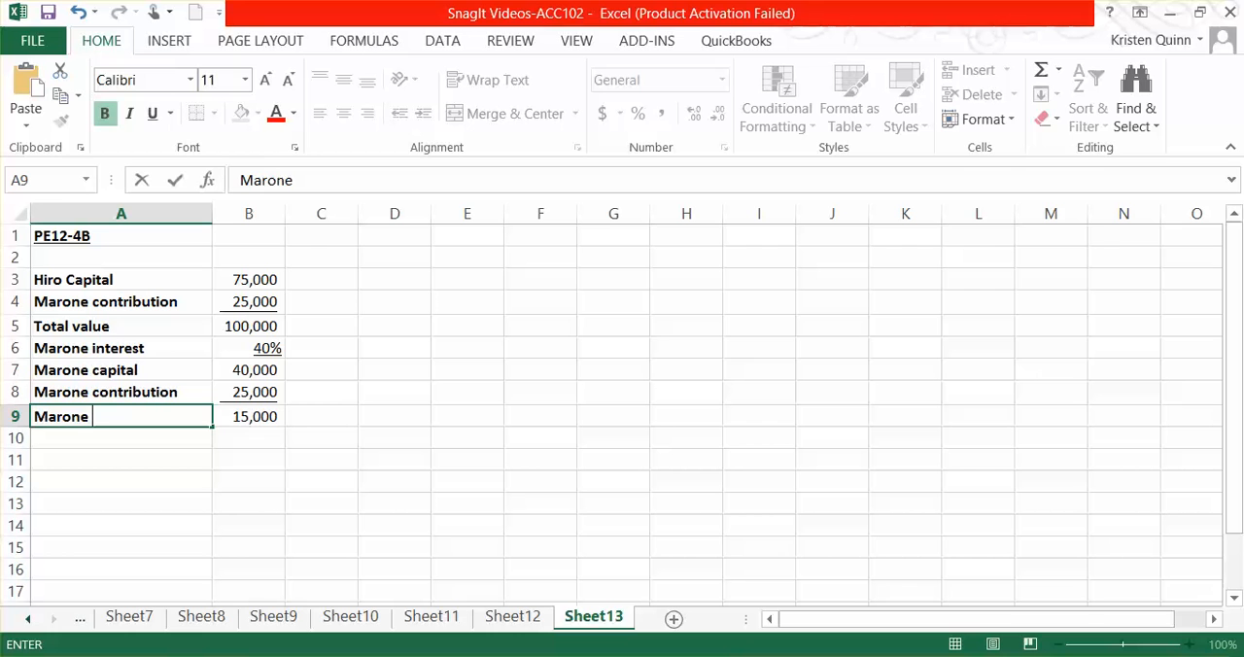
{"action": "type", "text": "receives bonus"}
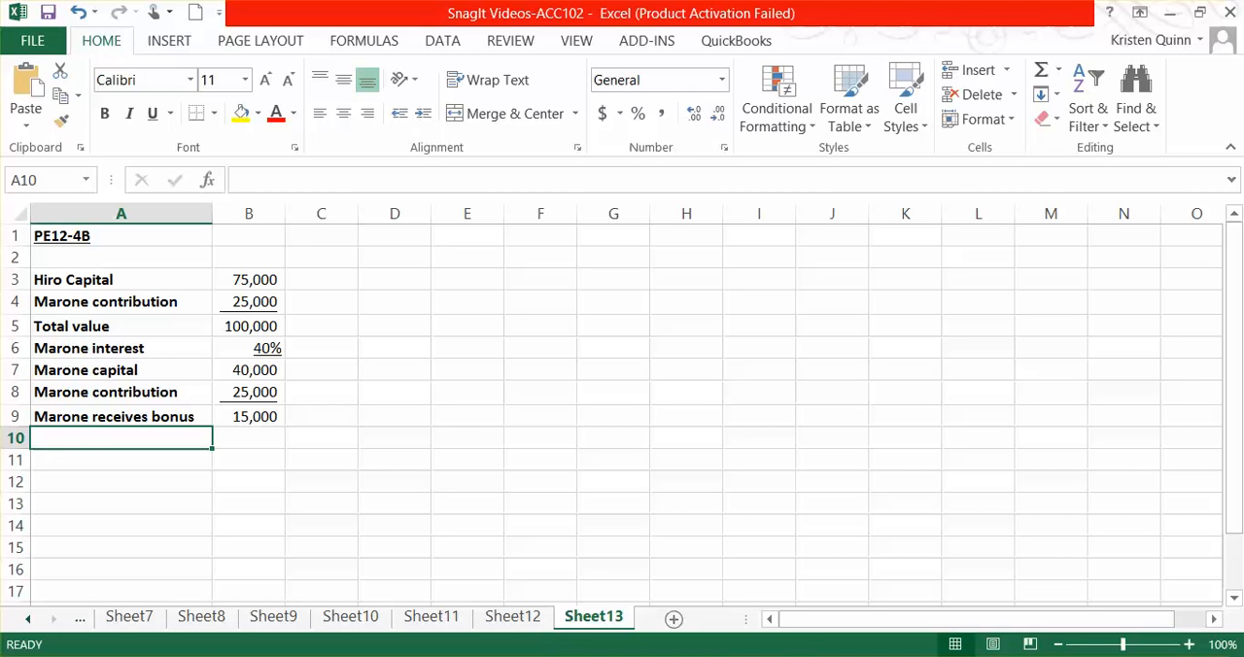
Step: Enter journal debits Cash 25,000 and Hiro Capital 15,000 in Comma Style
{"action": "left_click", "coordinate": [122, 481]}
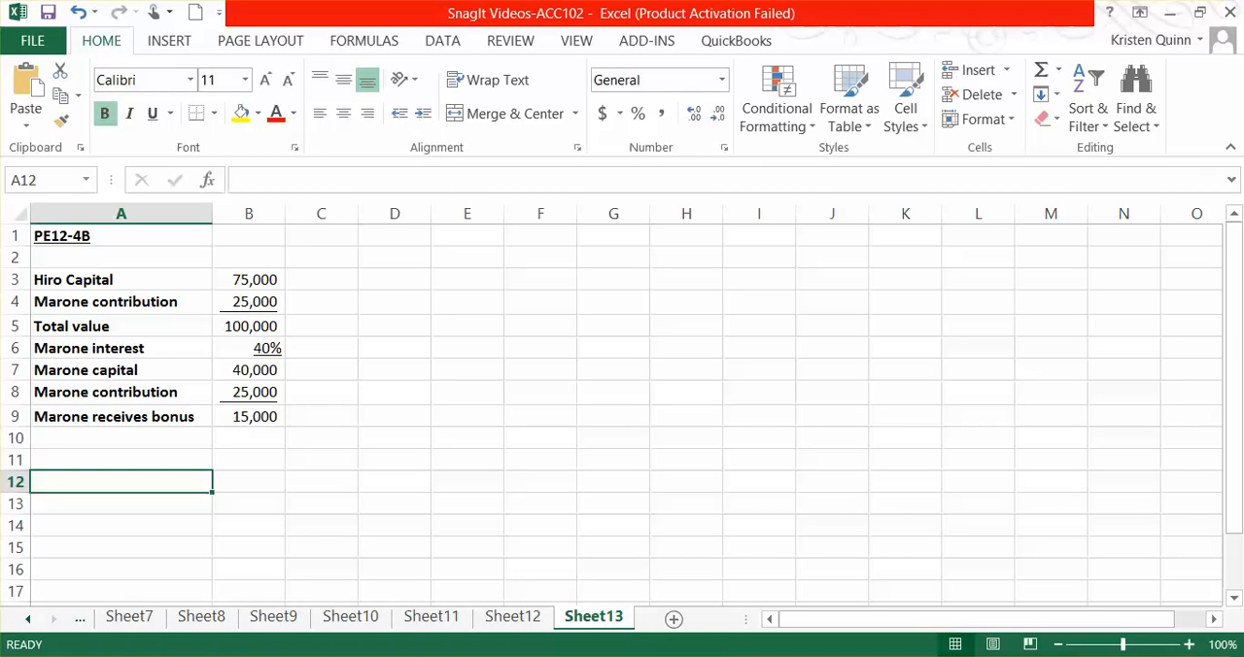
{"action": "type", "text": "Cash"}
{"action": "left_click", "coordinate": [248, 482]}
{"action": "type", "text": "25000"}
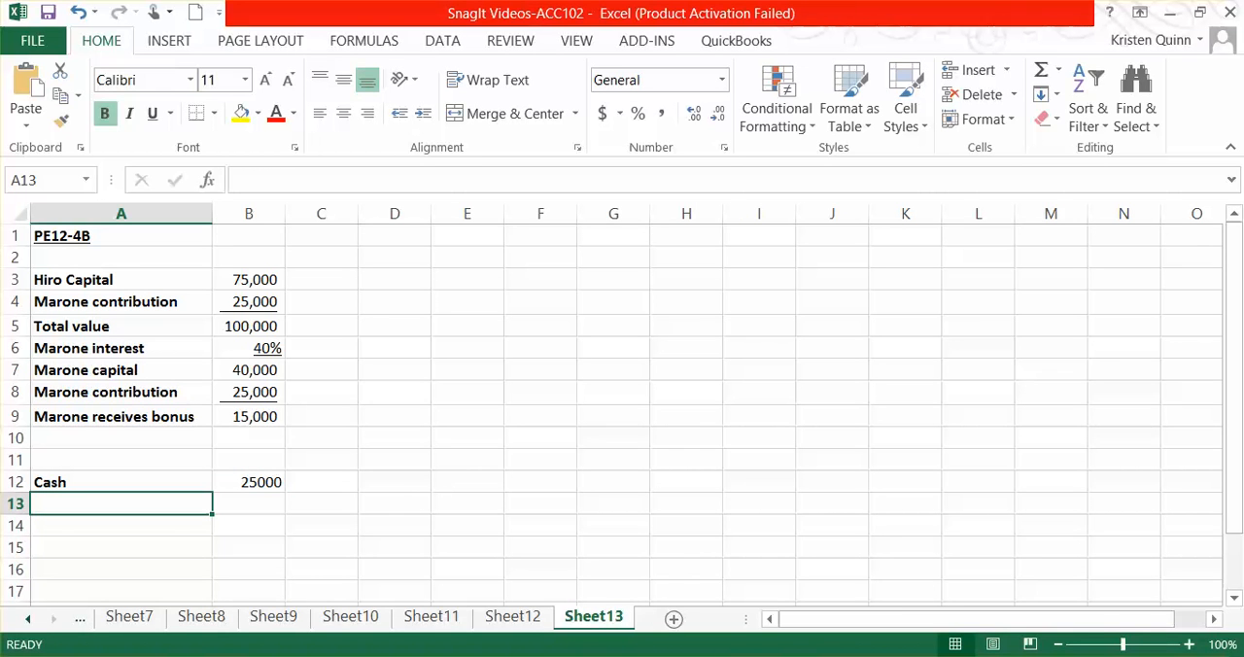
{"action": "type", "text": "Hiro"}
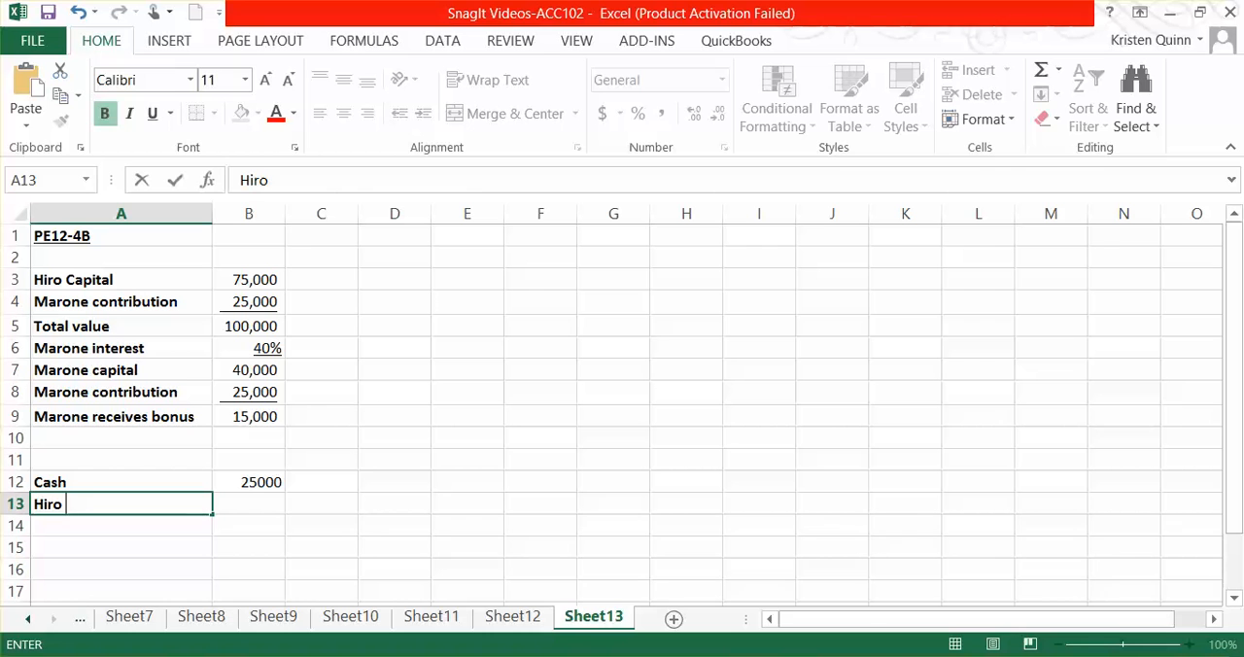
{"action": "type", "text": "Capital"}
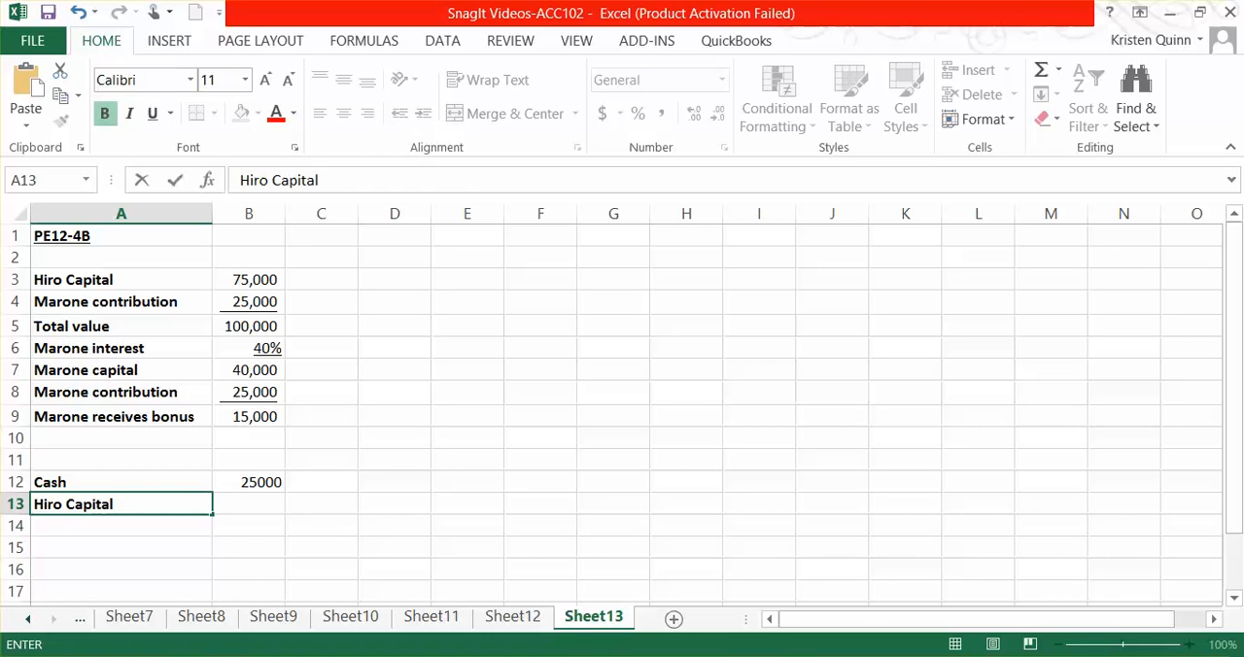
{"action": "type", "text": "15000"}
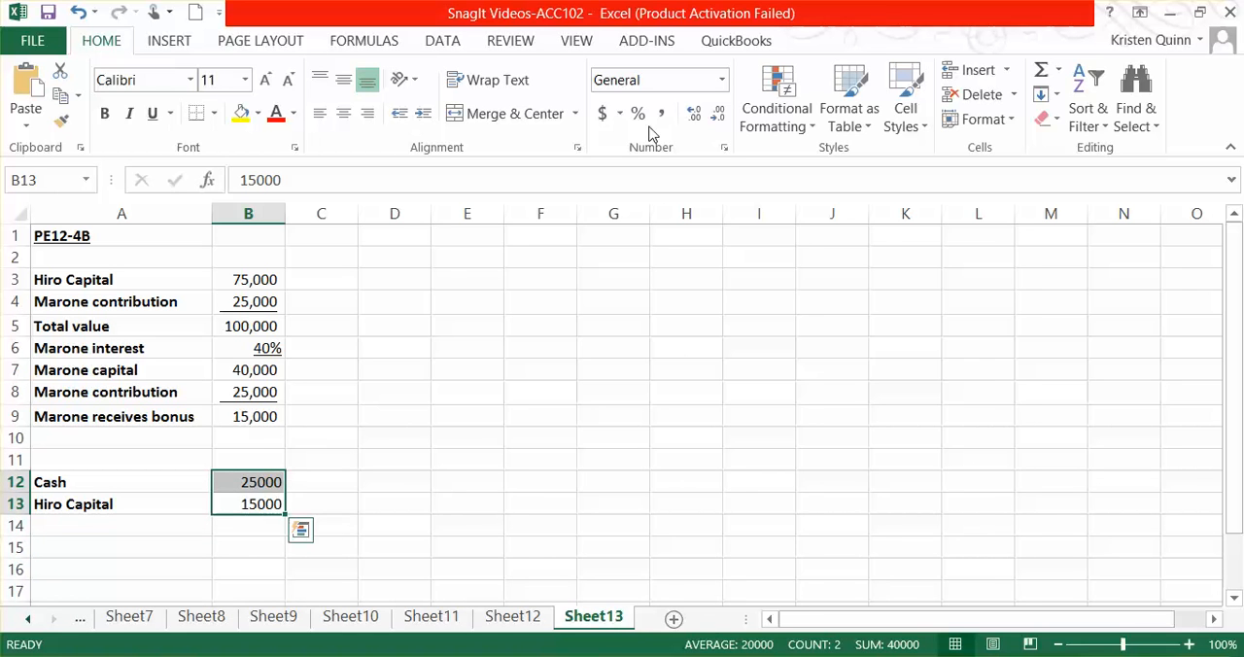
{"action": "left_click", "coordinate": [694, 113]}
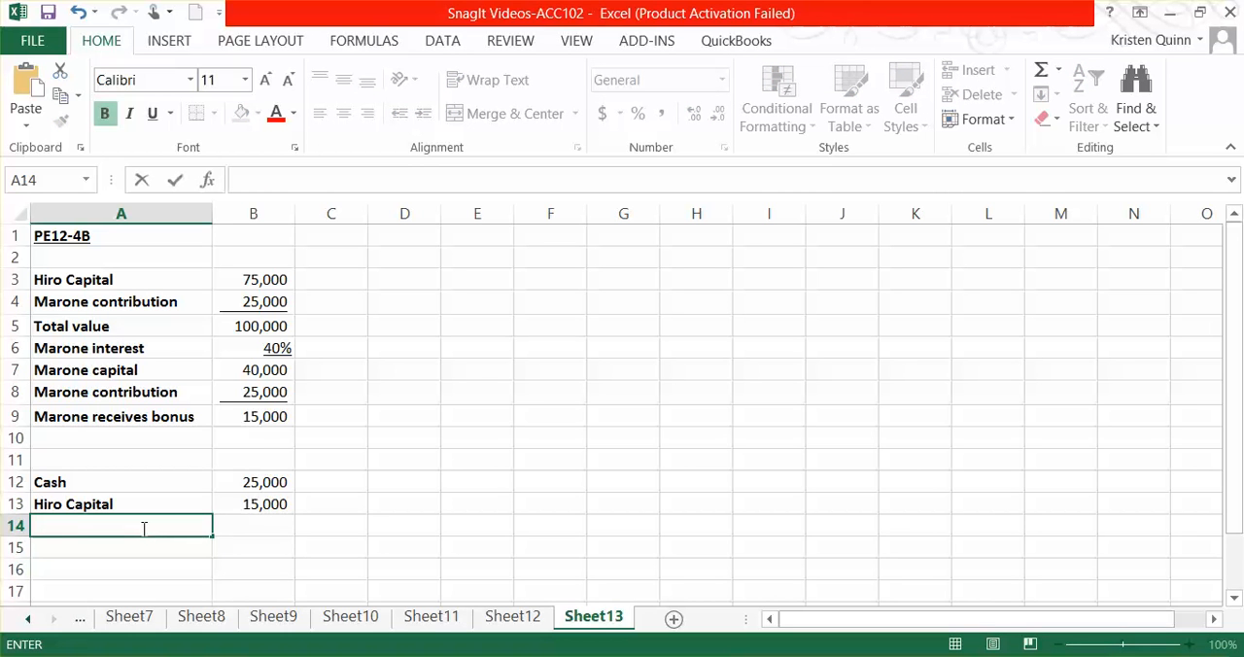
Step: Add an indented Marone Capital credit of 45,000 without decimal places
{"action": "type", "text": "Marone C"}
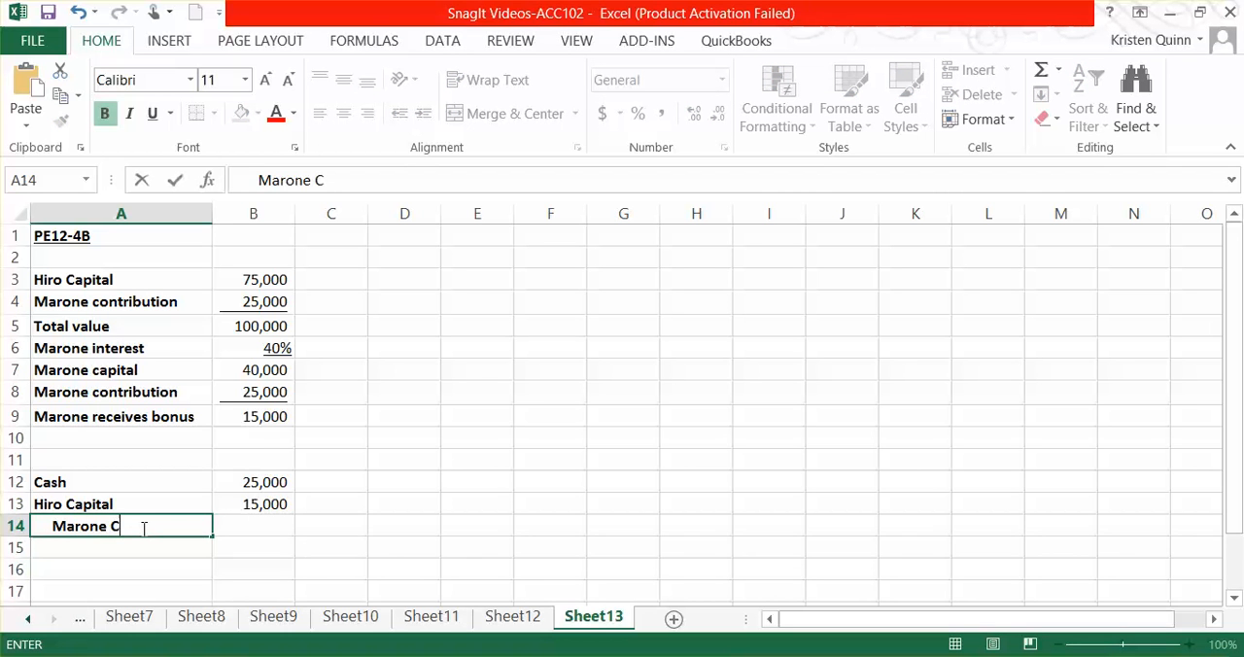
{"action": "type", "text": "apital"}
{"action": "left_click", "coordinate": [332, 526]}
{"action": "type", "text": "45000"}
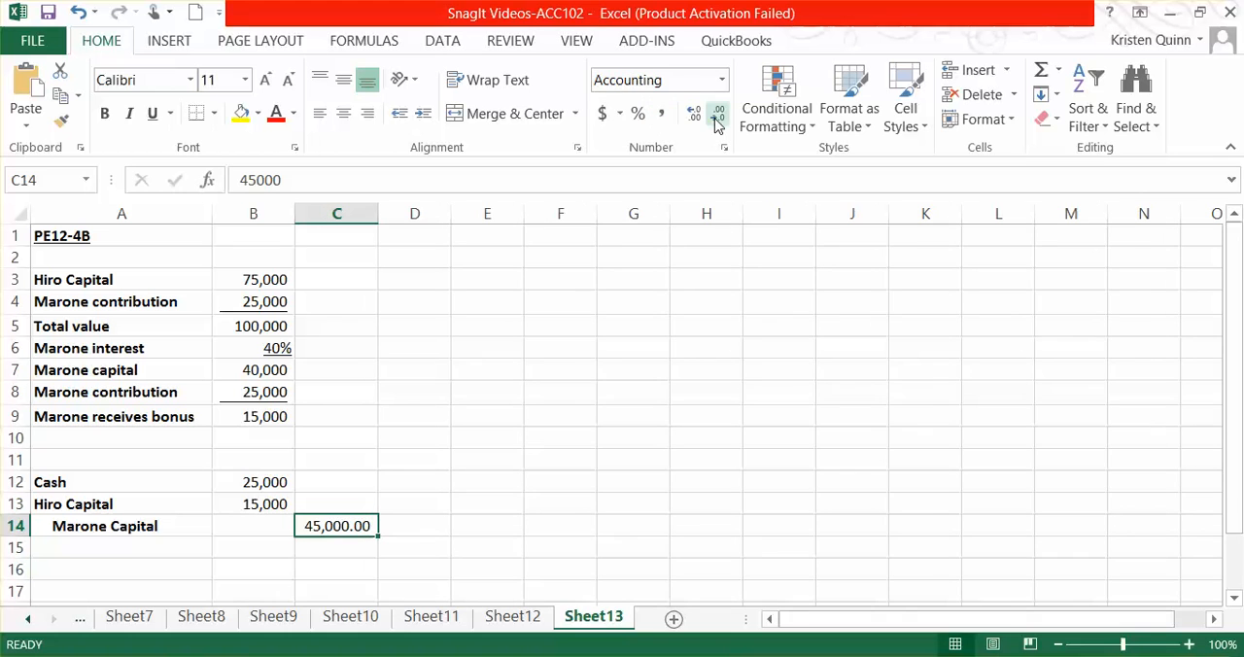
{"action": "left_click", "coordinate": [694, 114]}
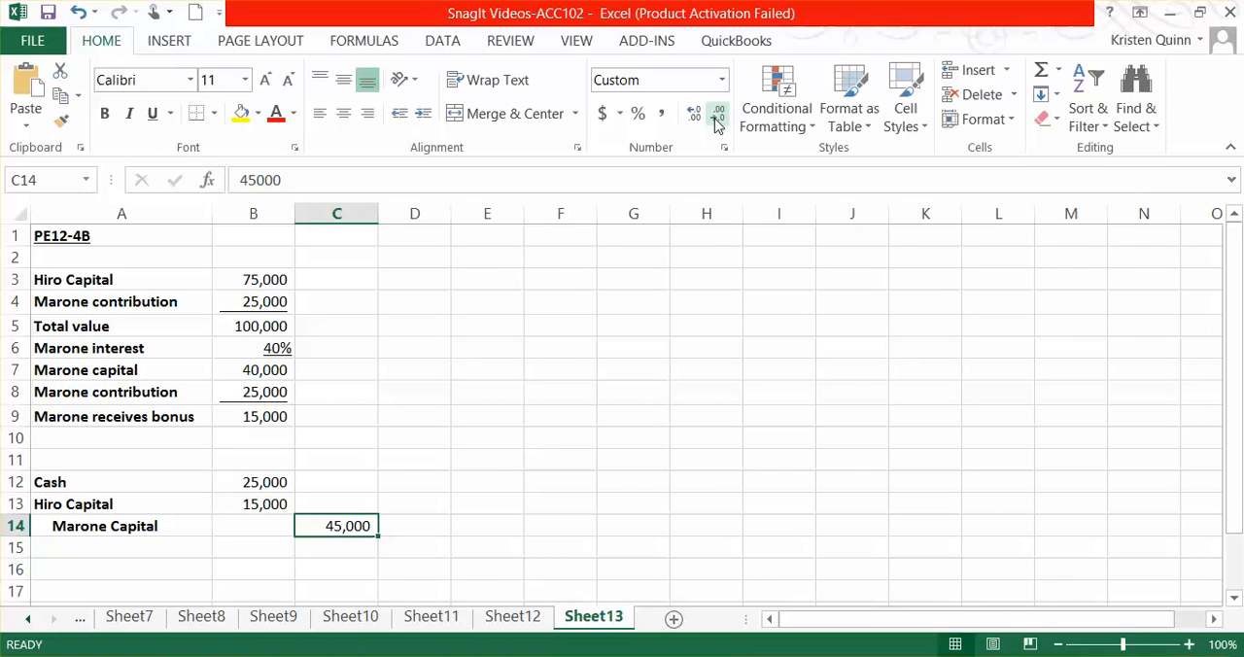